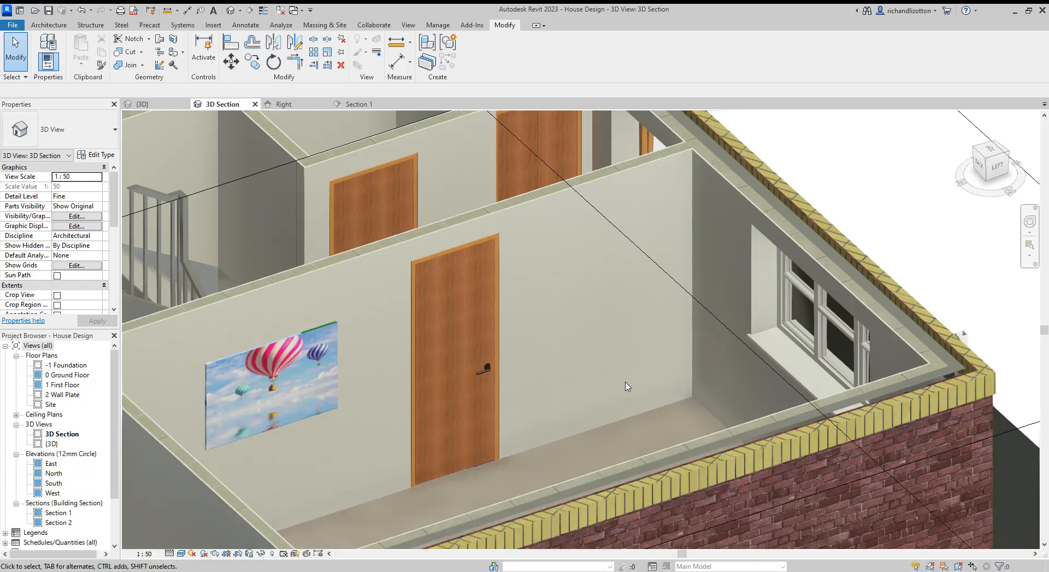
pyautogui.moveTo(234, 452)
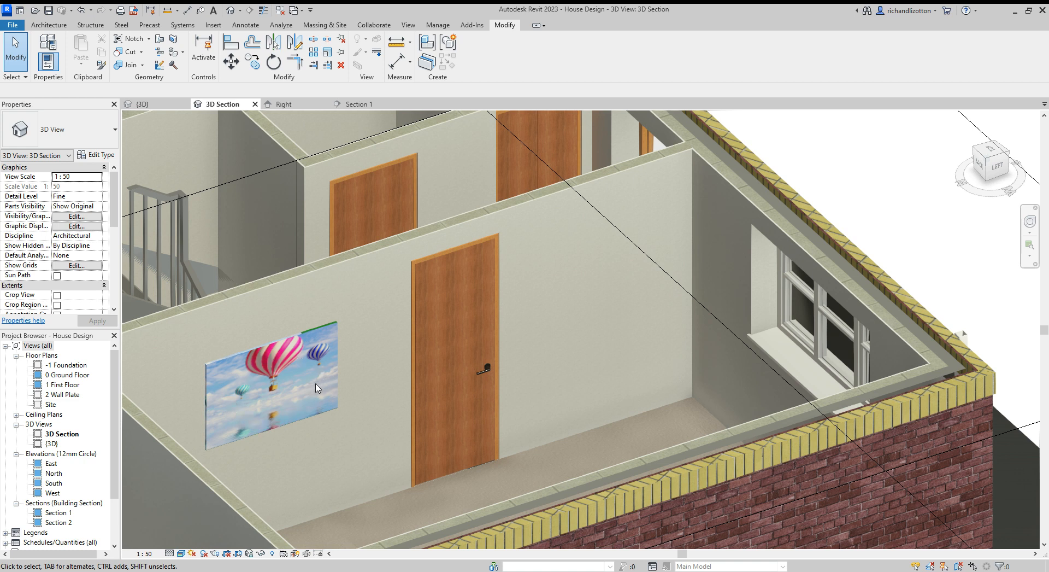
pyautogui.moveTo(286, 405)
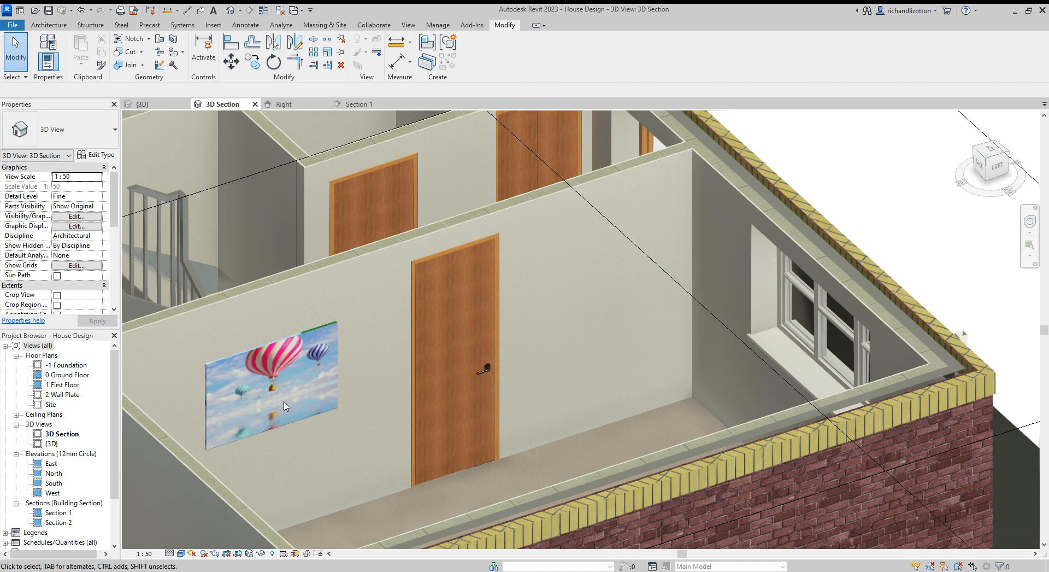
pyautogui.moveTo(268, 393)
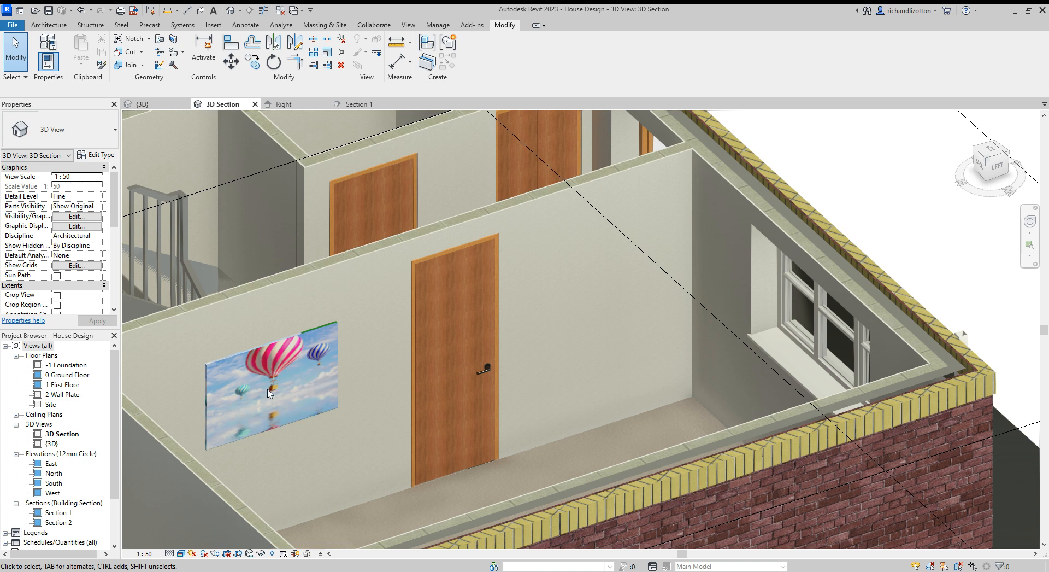
pyautogui.moveTo(563, 308)
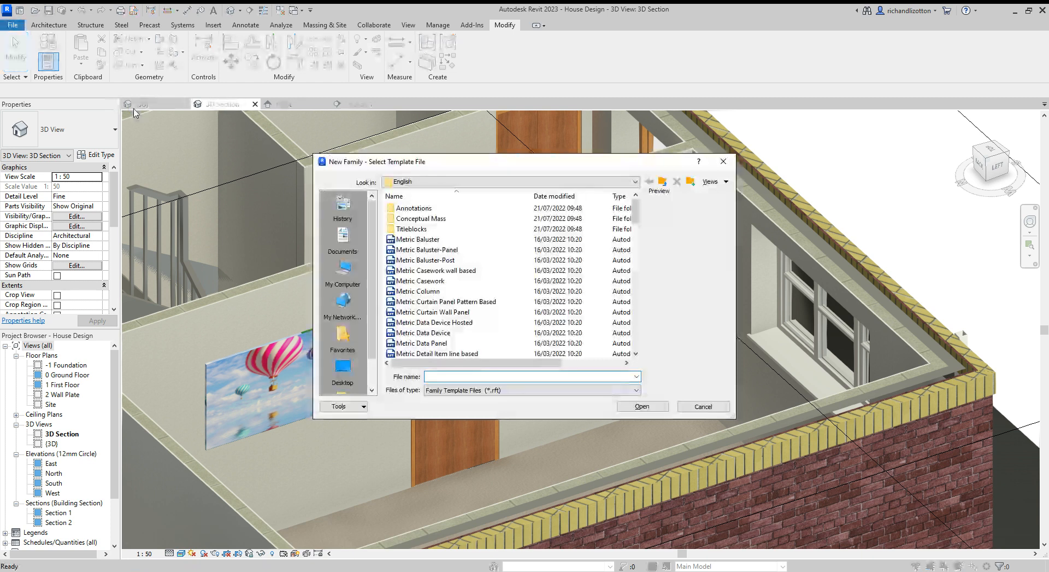
# Choose the Metric Generic Model wall based template and start a new family from it.
pyautogui.scroll(-3)
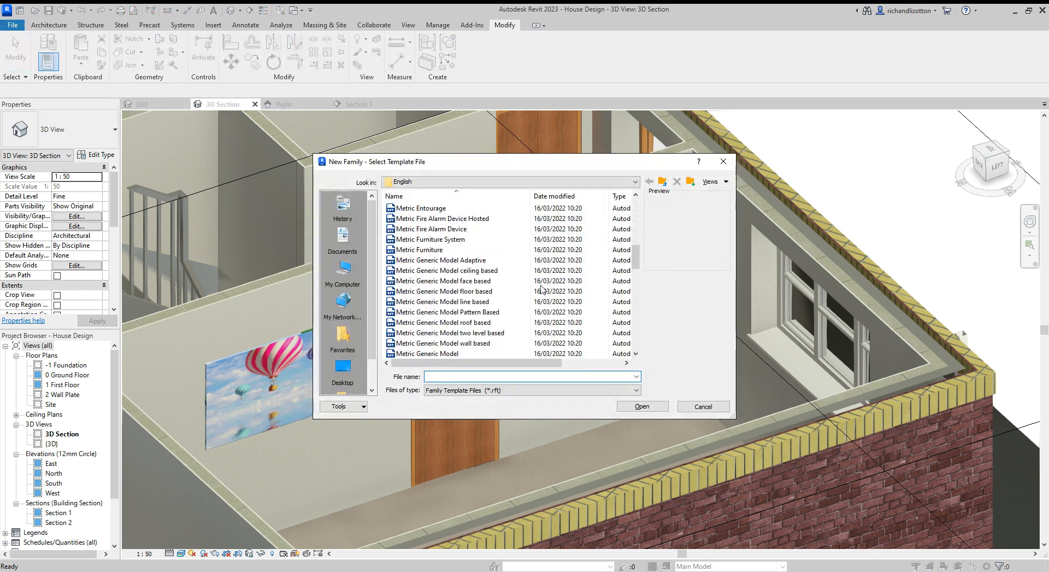
pyautogui.click(443, 343)
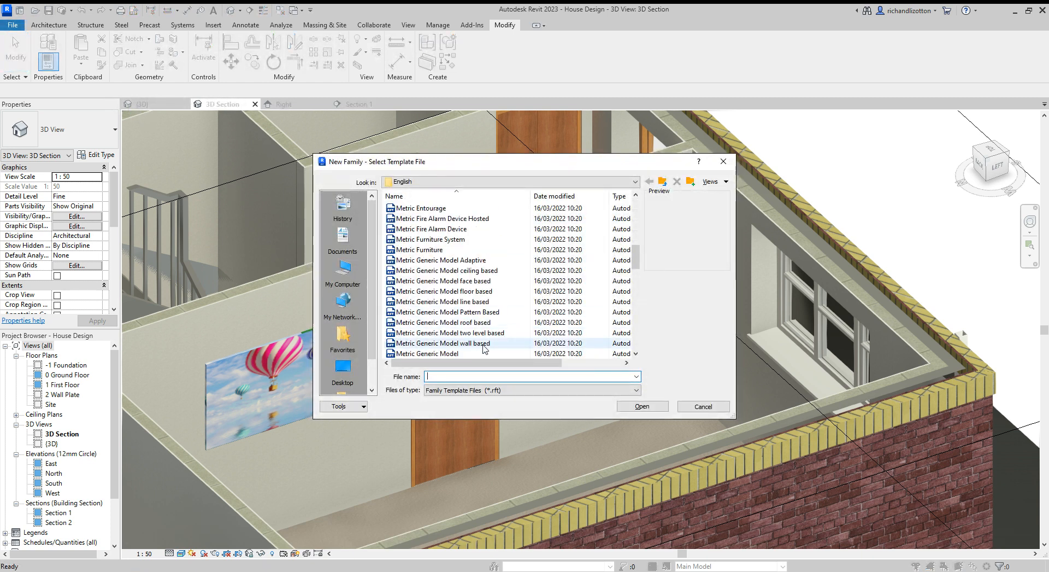
pyautogui.click(444, 344)
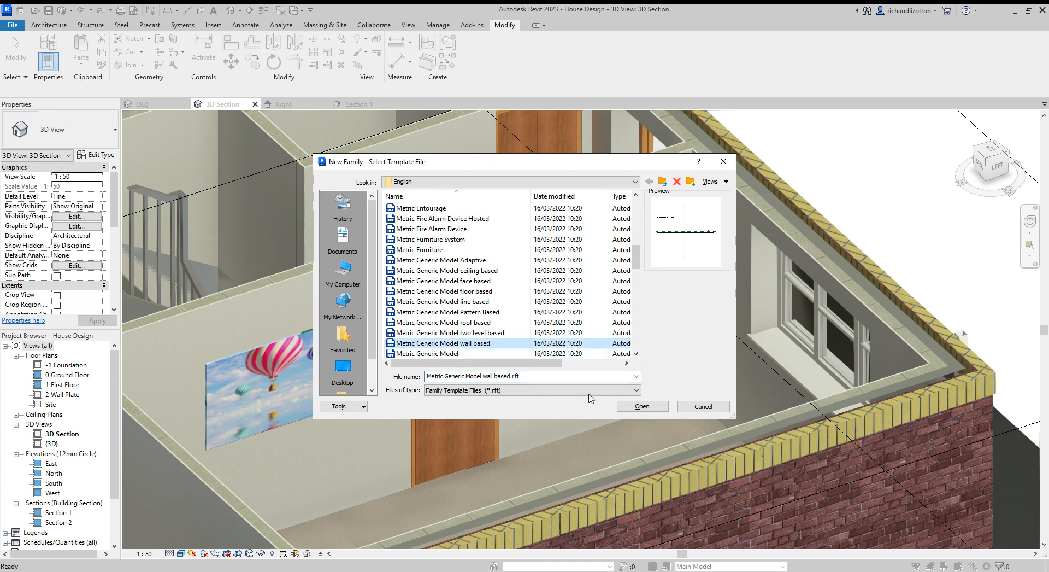
pyautogui.click(642, 407)
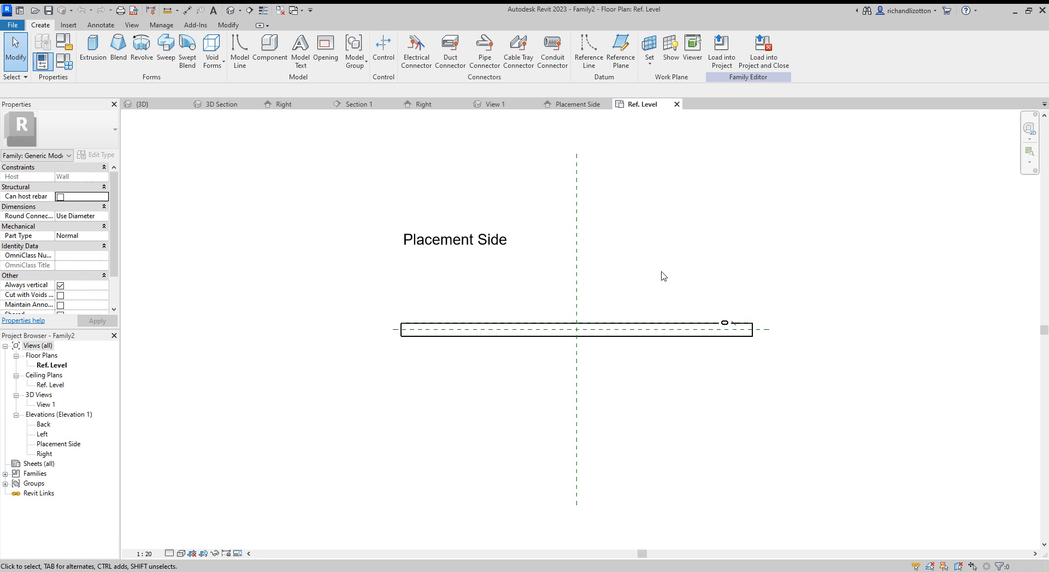
pyautogui.moveTo(512, 211)
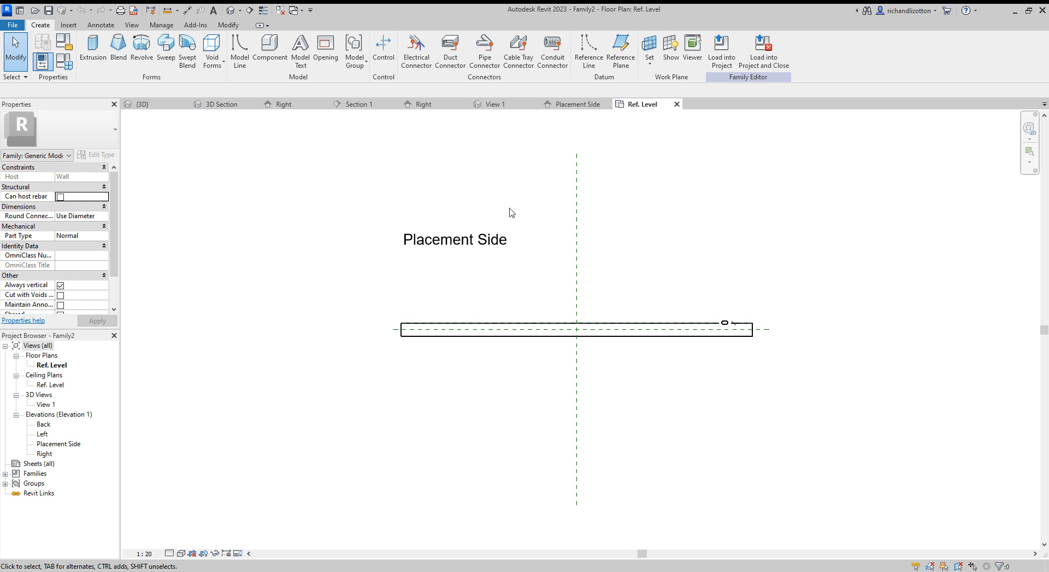
# Sketch a thin rectangular extrusion profile on the host wall and set Extrusion End to 800.
pyautogui.click(92, 48)
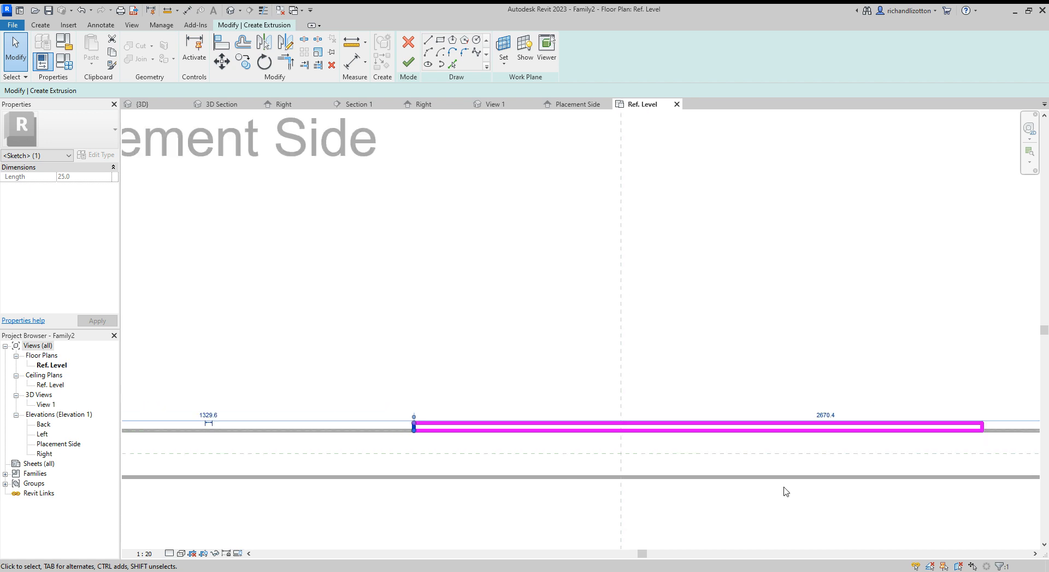
pyautogui.moveTo(958, 418)
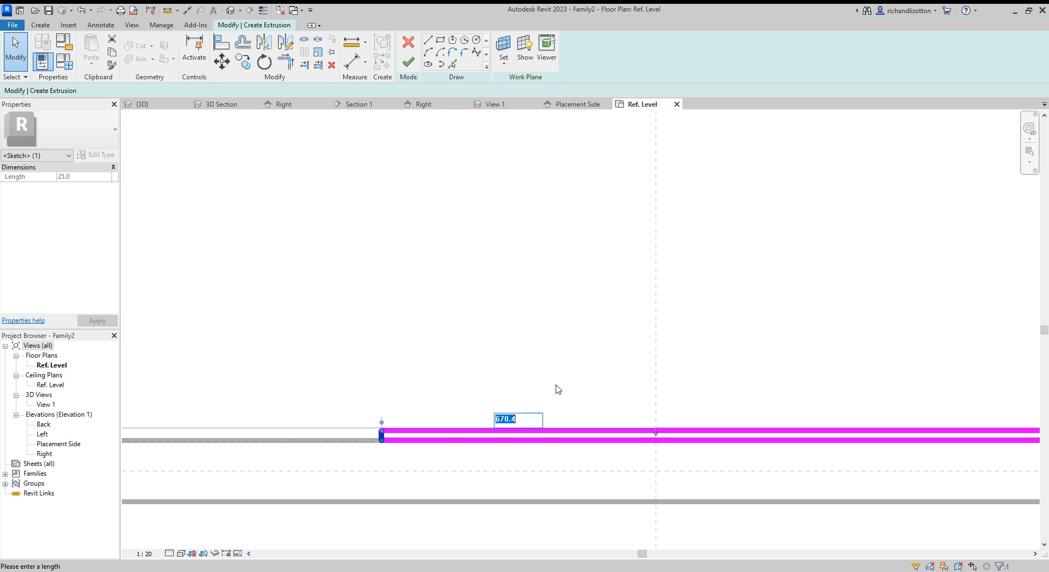
pyautogui.write('600')
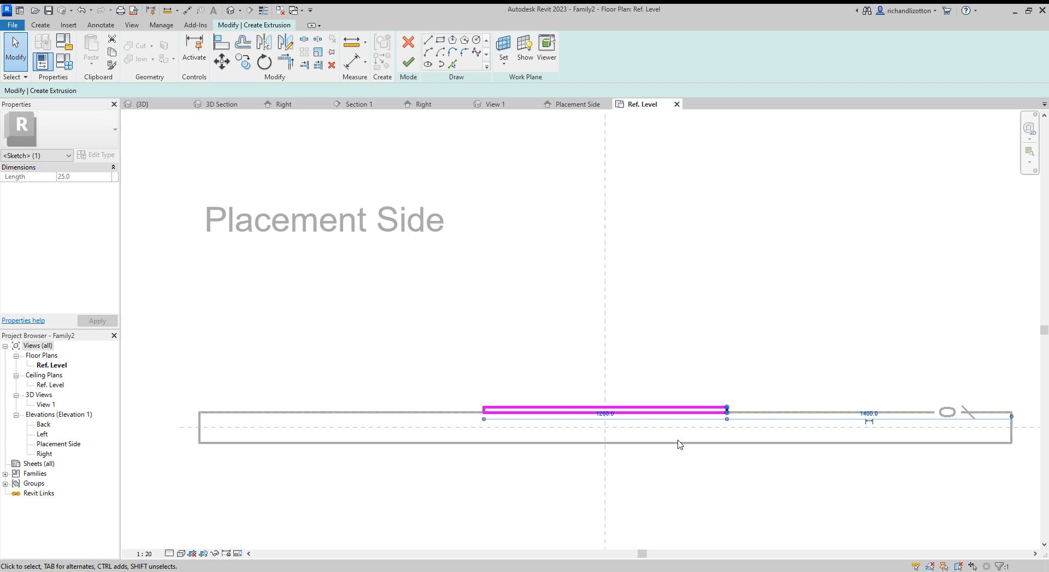
pyautogui.moveTo(697, 378)
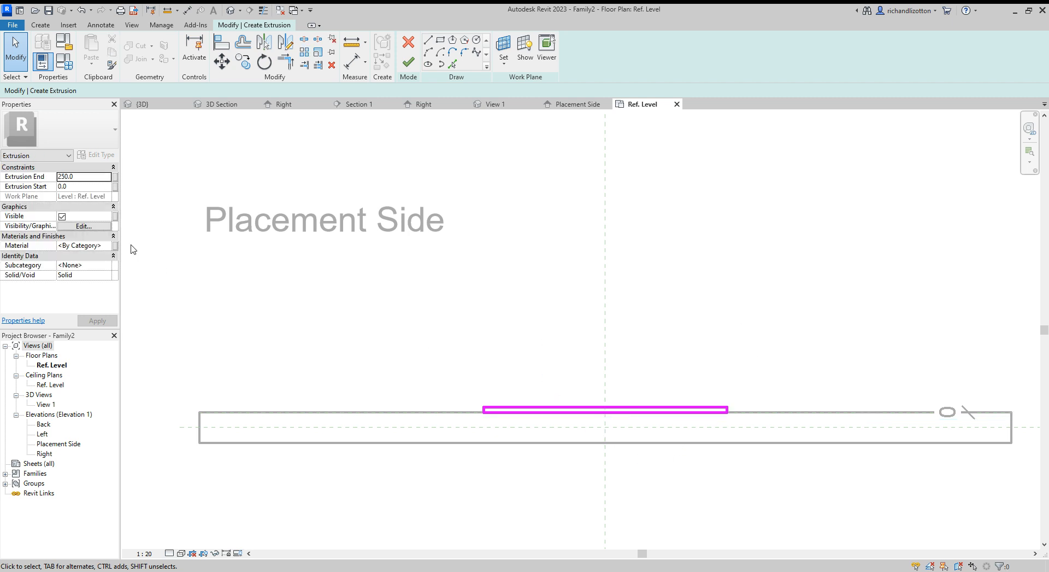
pyautogui.click(82, 176)
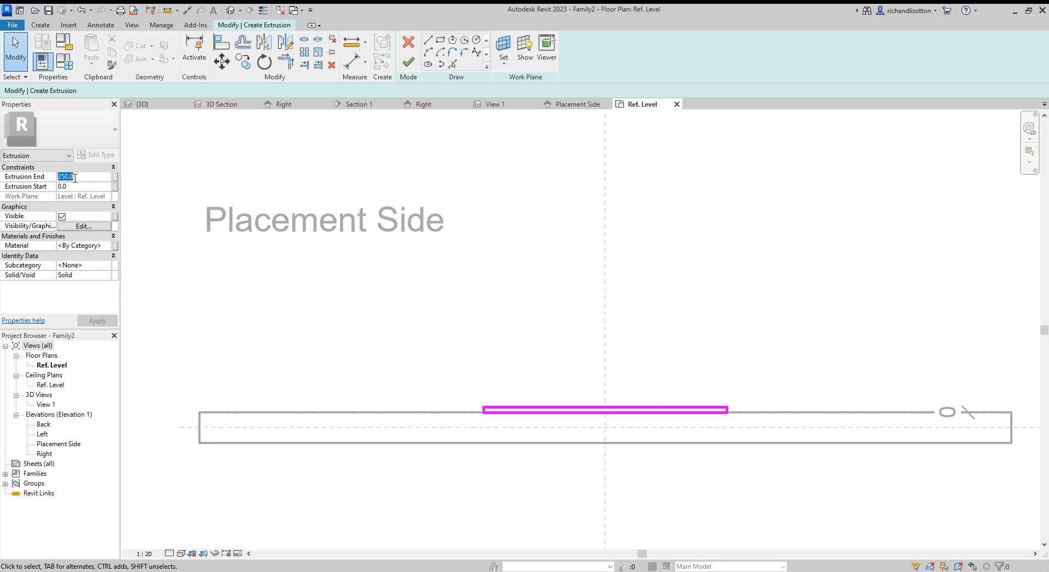
pyautogui.write('800')
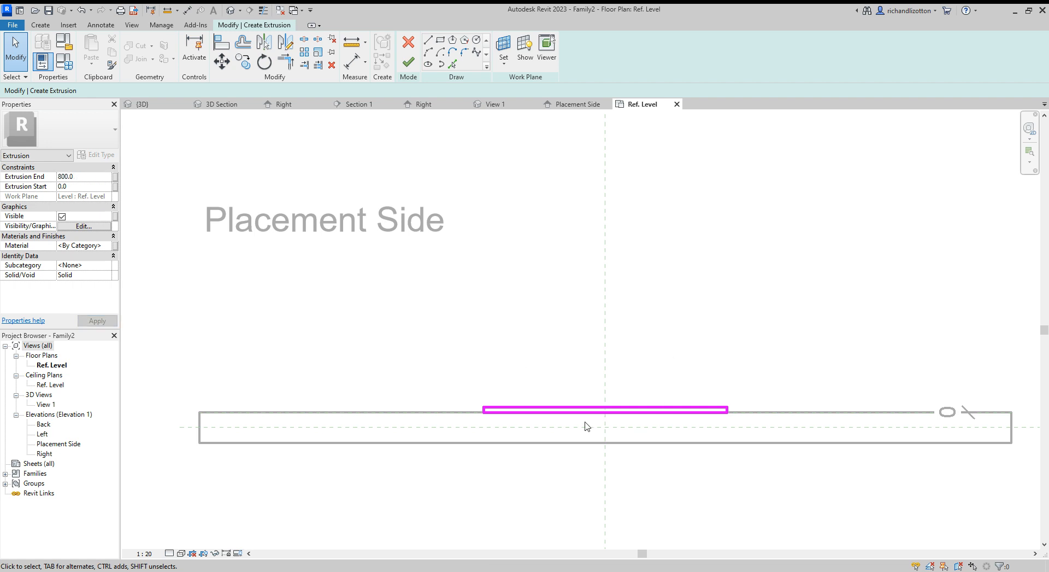
pyautogui.moveTo(450, 197)
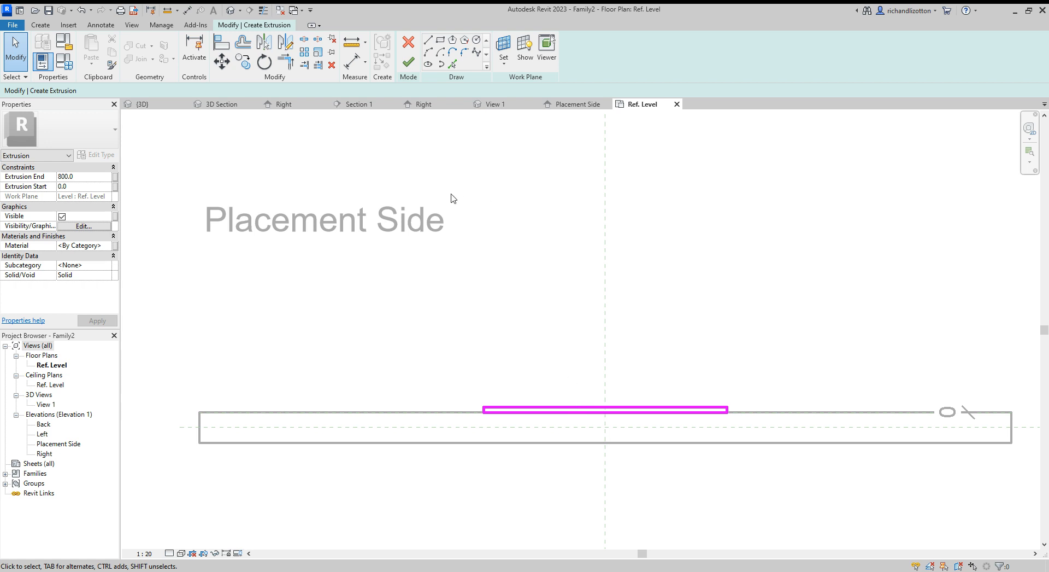
pyautogui.moveTo(442, 281)
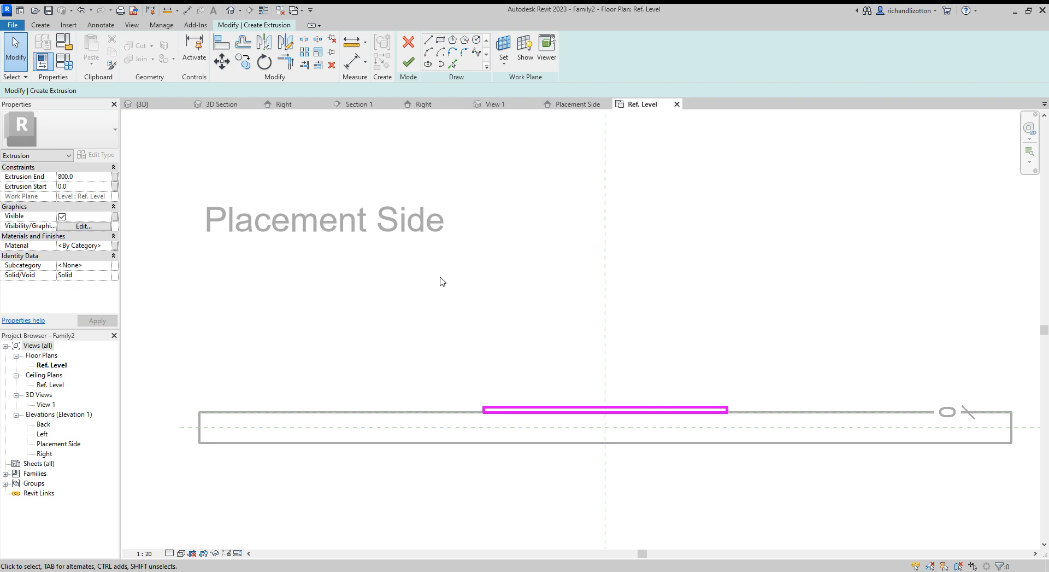
# View the panel sketch in 3D View 1 and bring up the extrusion's Material browser.
pyautogui.click(494, 104)
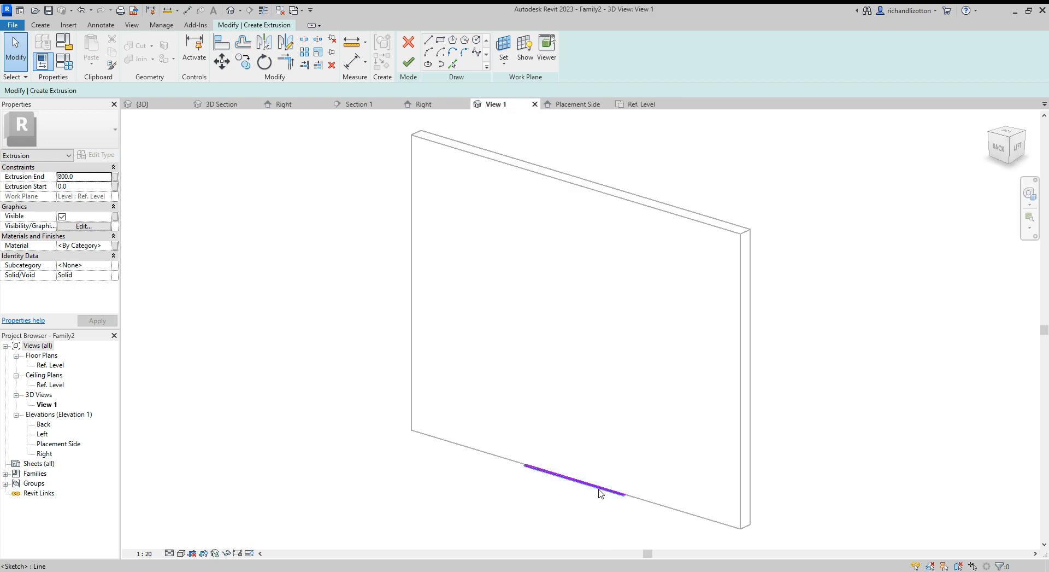
pyautogui.moveTo(407, 60)
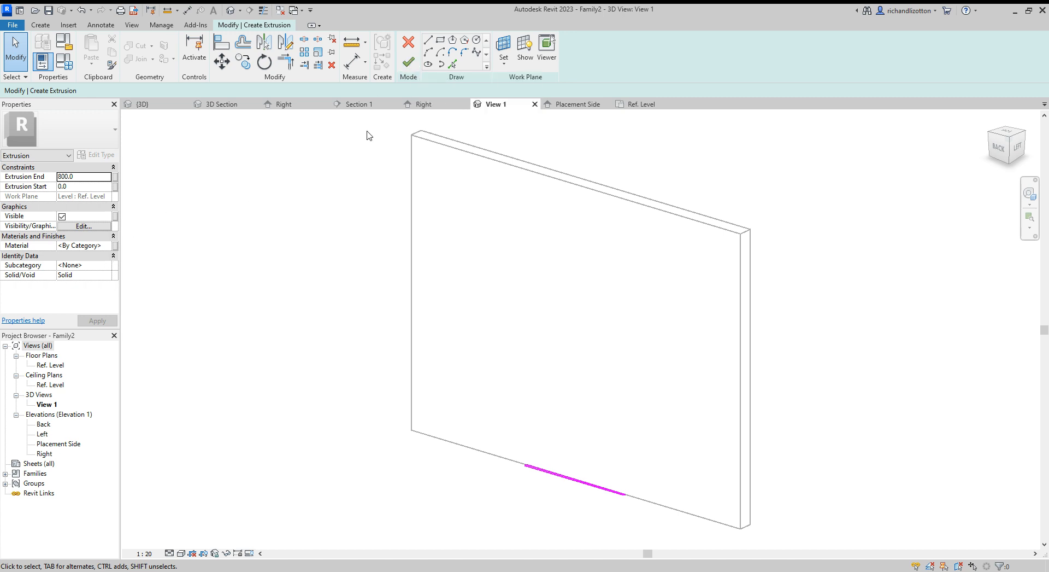
pyautogui.moveTo(98, 251)
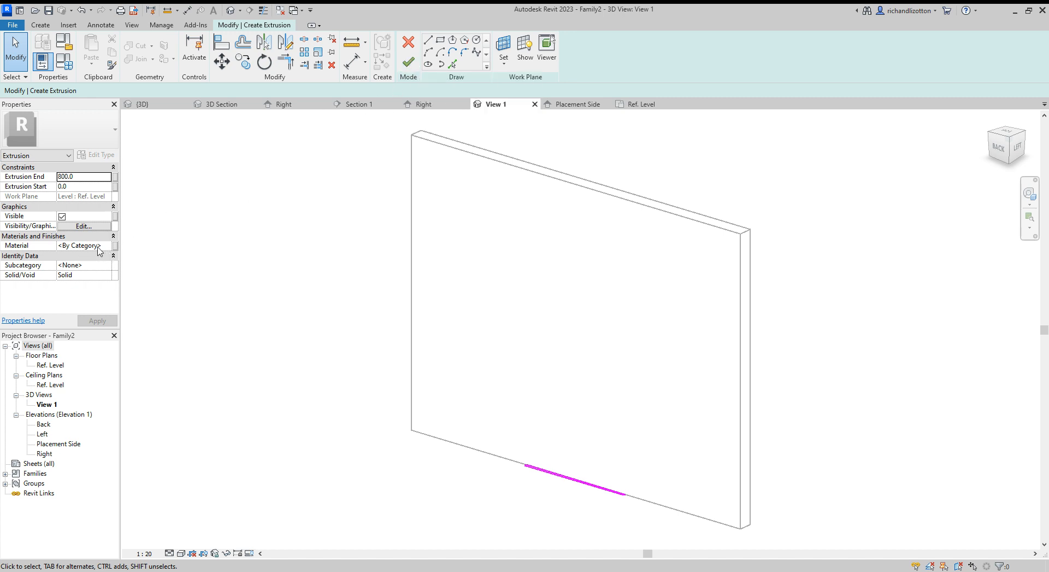
pyautogui.click(109, 246)
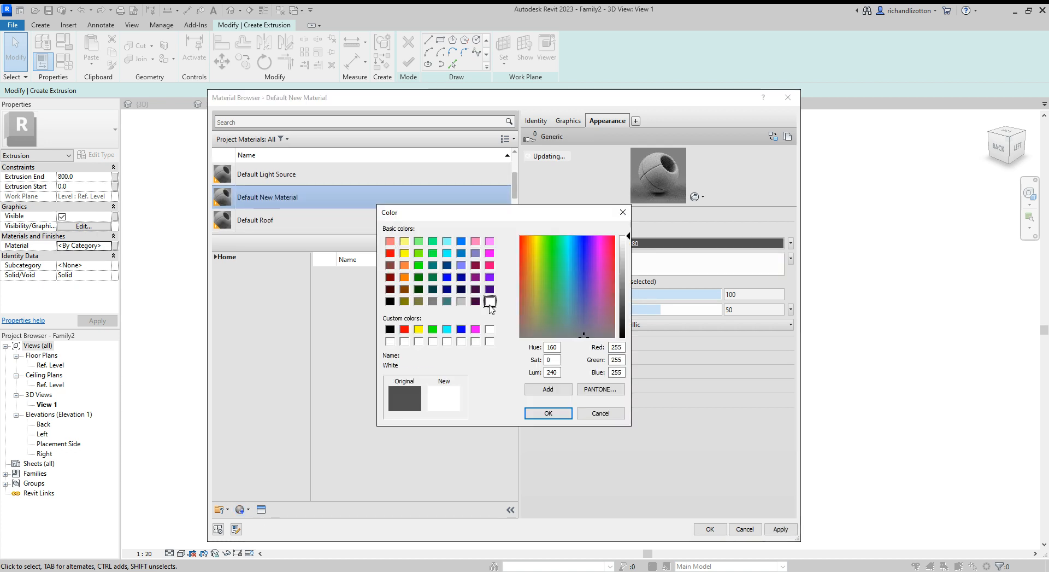
# Make the material white with office building.jpg from Pictures as its image and confirm.
pyautogui.click(548, 413)
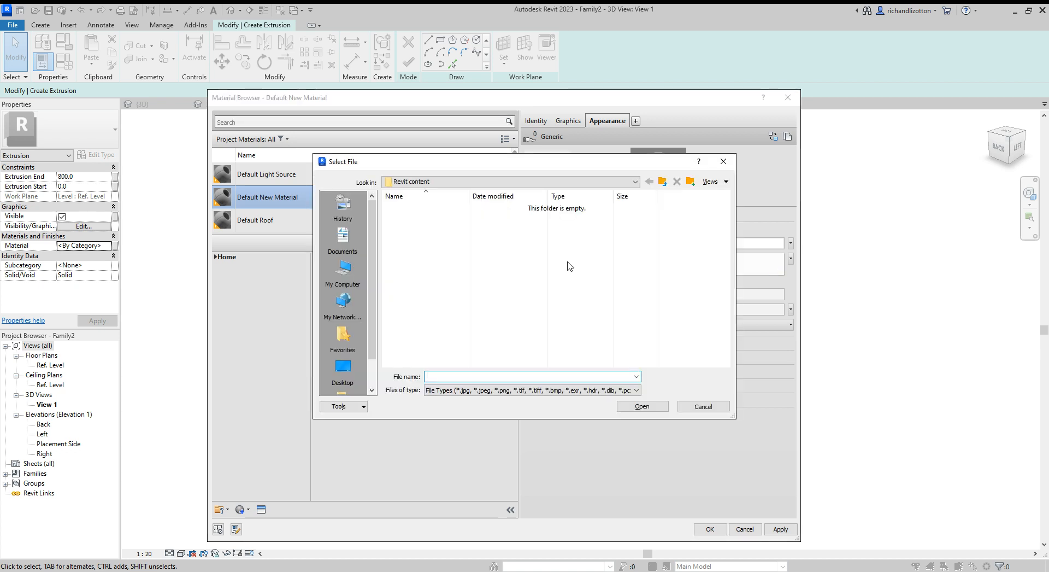
pyautogui.click(342, 272)
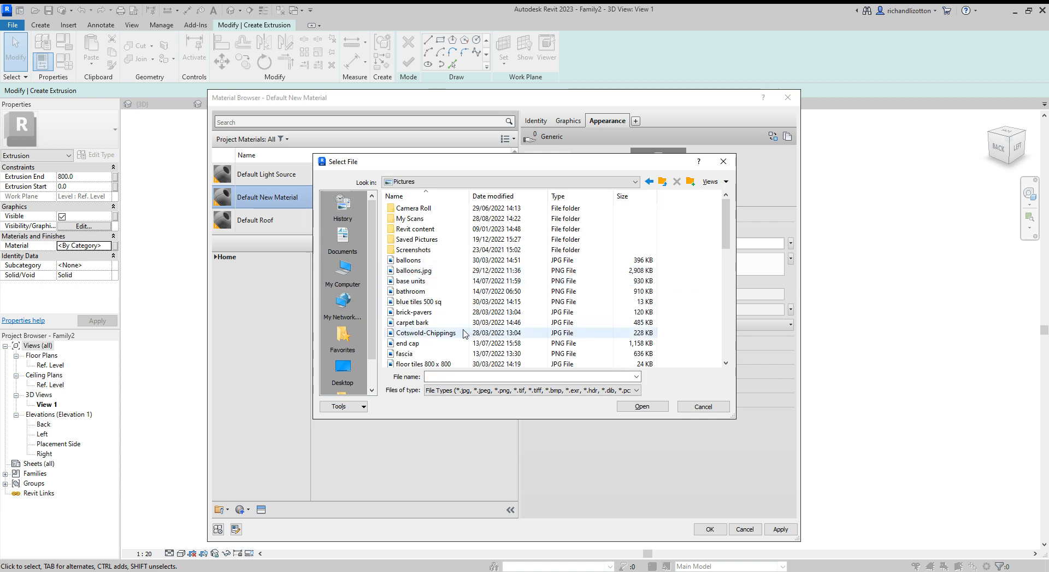
pyautogui.scroll(-3)
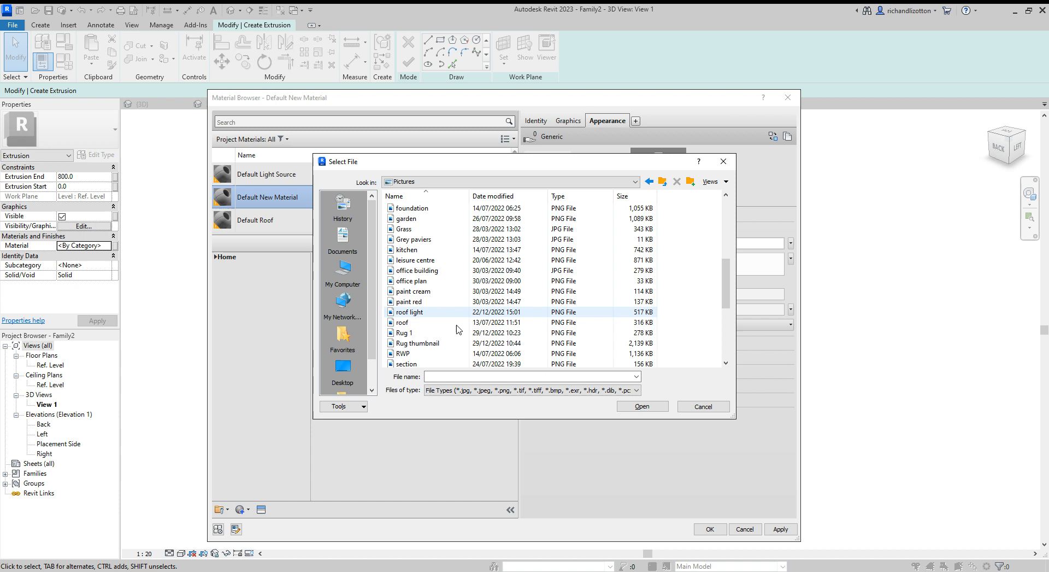
pyautogui.click(417, 270)
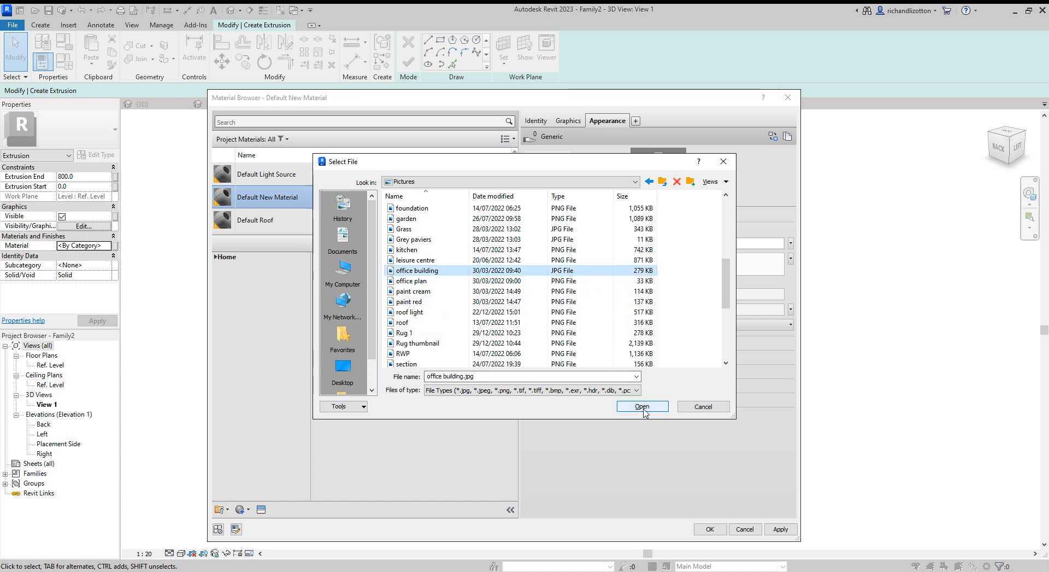
pyautogui.click(643, 407)
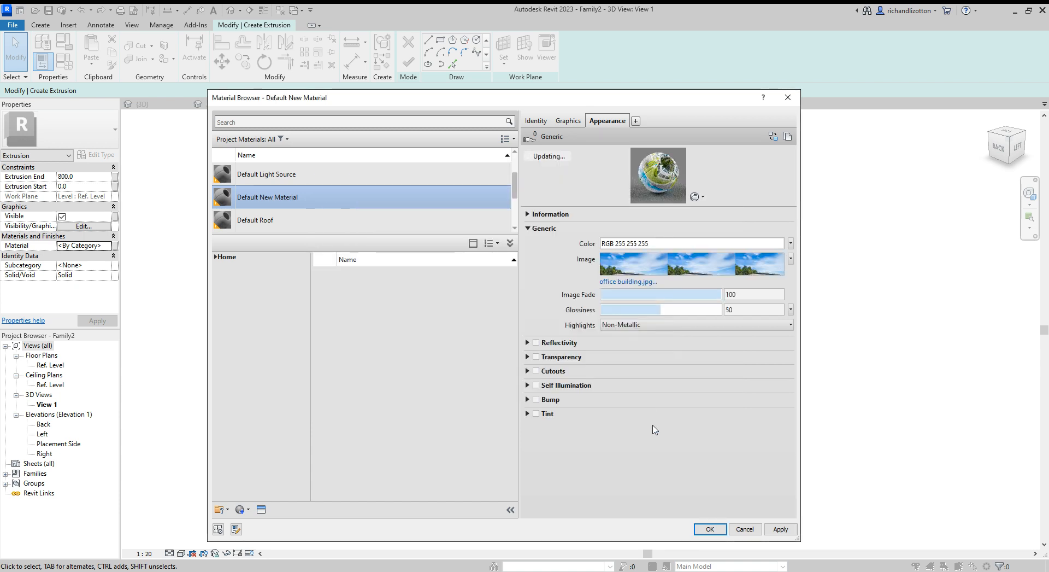
pyautogui.moveTo(647, 424)
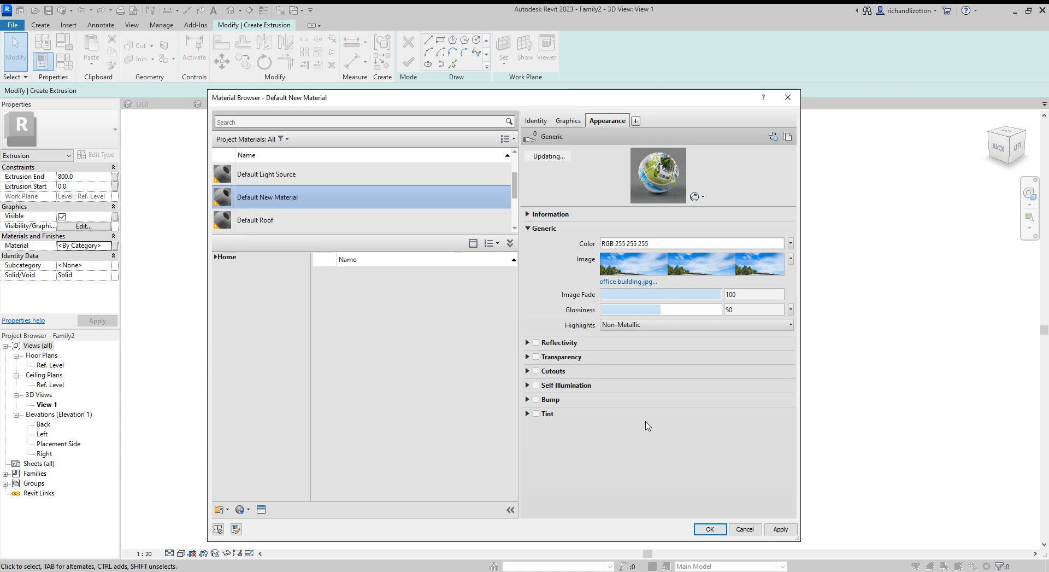
pyautogui.moveTo(650, 416)
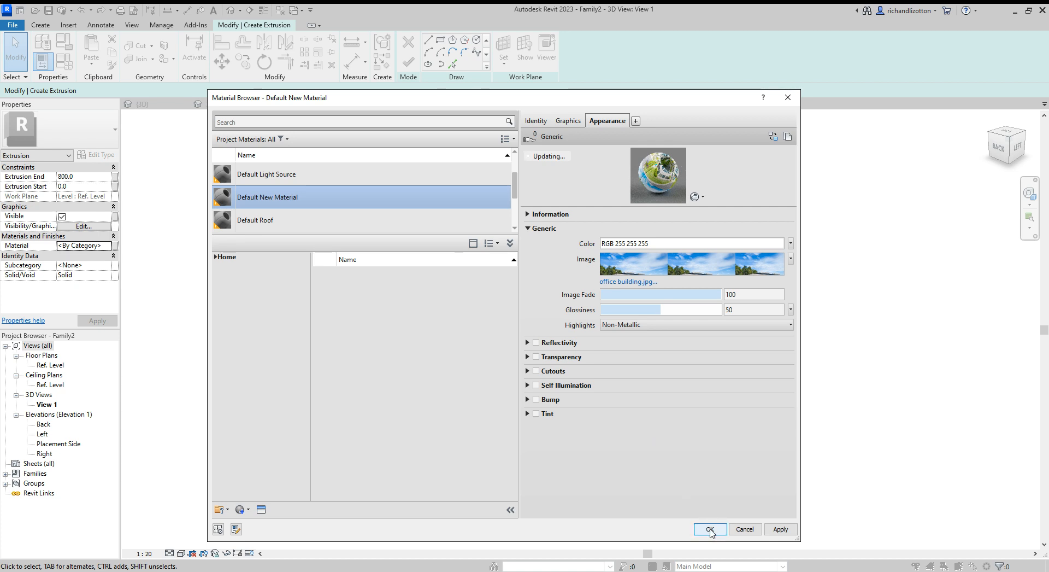
pyautogui.click(709, 529)
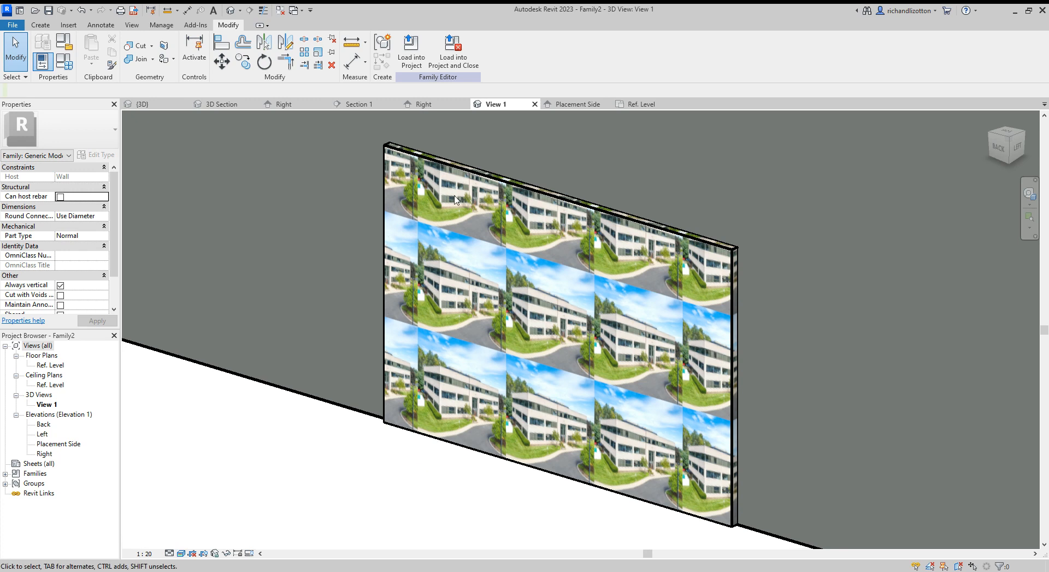
pyautogui.moveTo(526, 454)
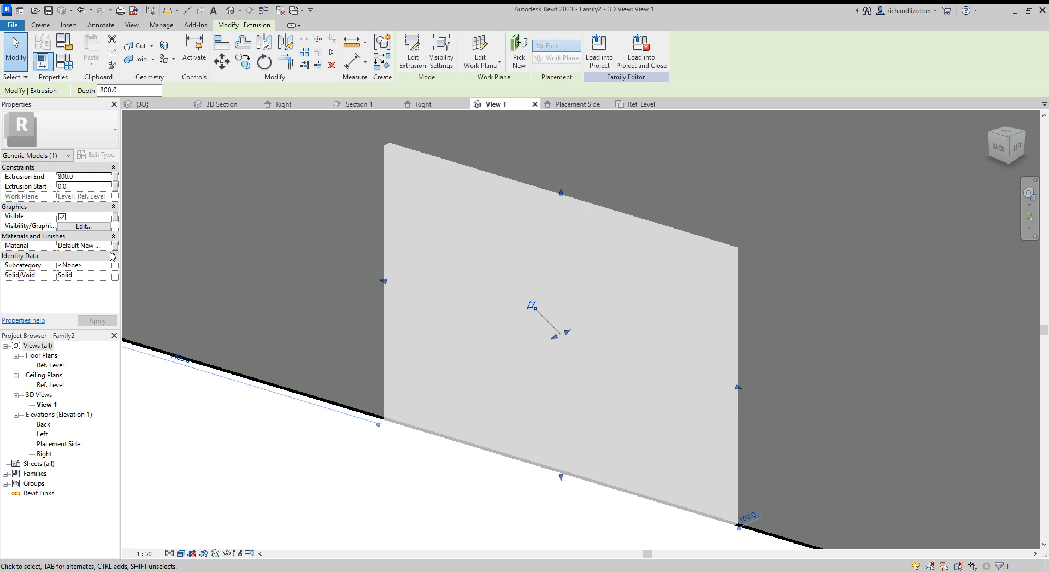
# Rename the panel material to Office Art and apply it so the photo shows on the face.
pyautogui.click(111, 246)
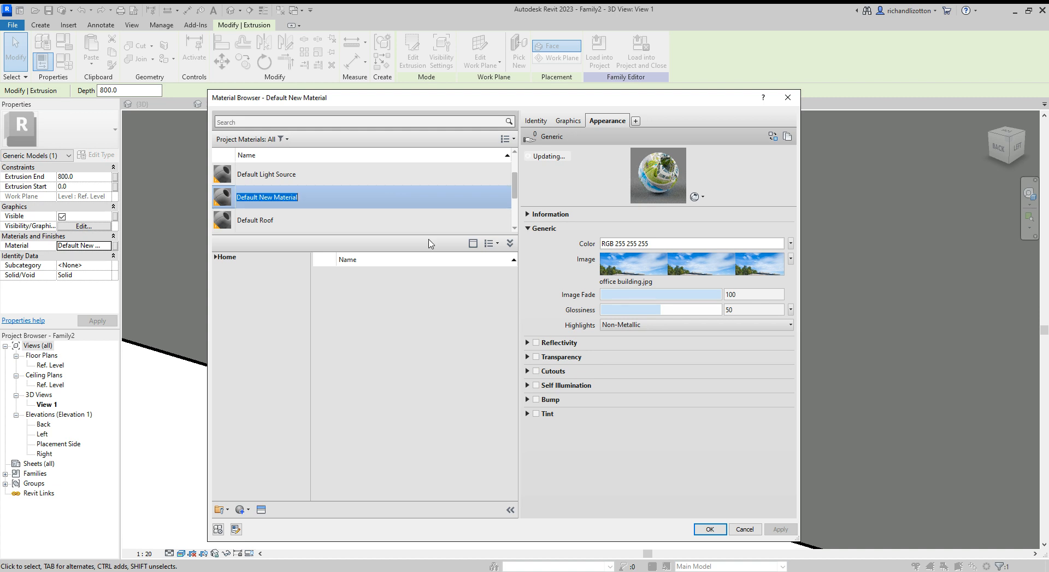
pyautogui.write('Off')
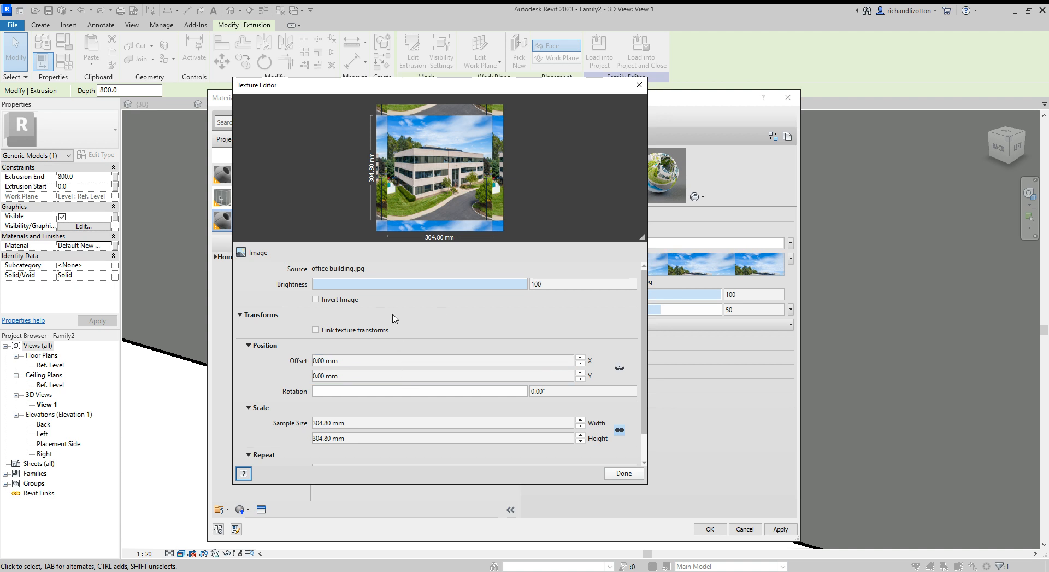
pyautogui.scroll(-3)
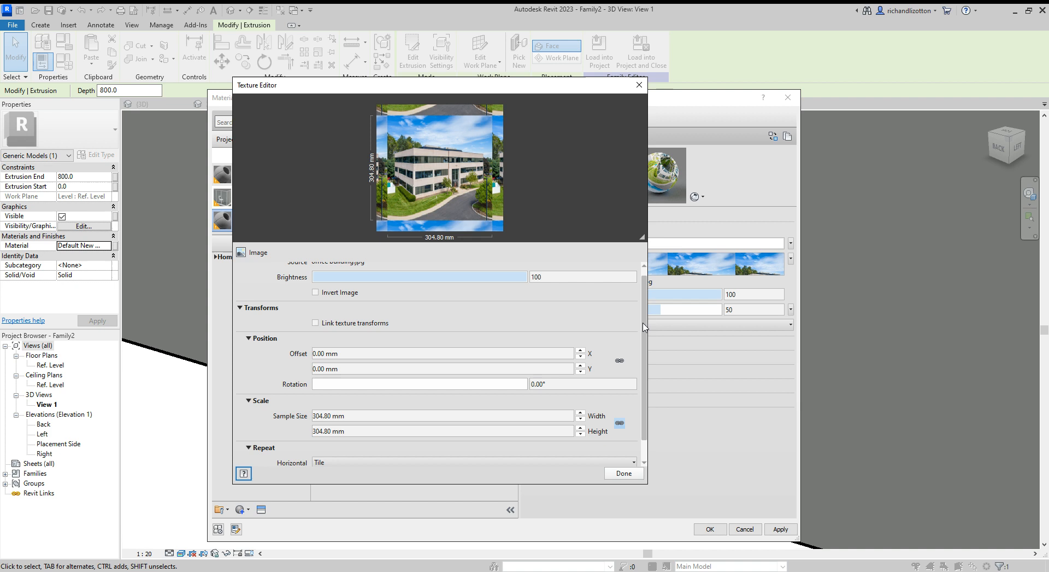
pyautogui.scroll(-3)
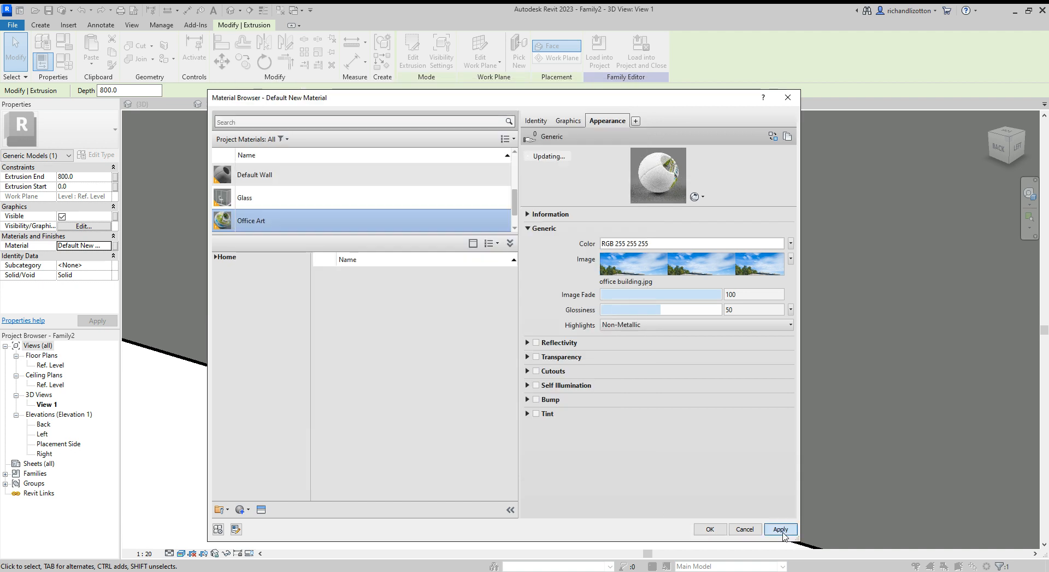
pyautogui.click(780, 529)
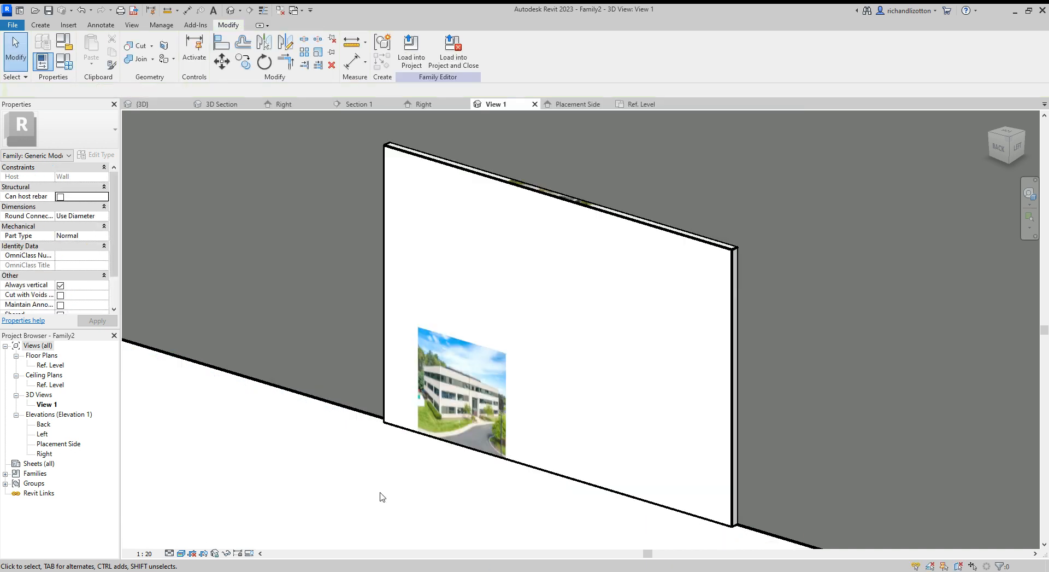
pyautogui.moveTo(445, 332)
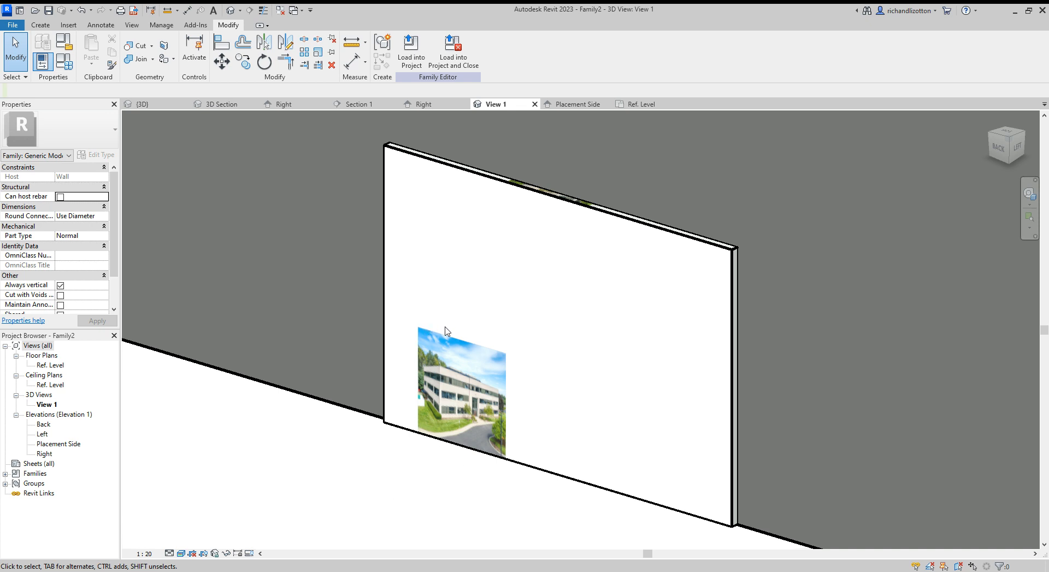
pyautogui.moveTo(529, 421)
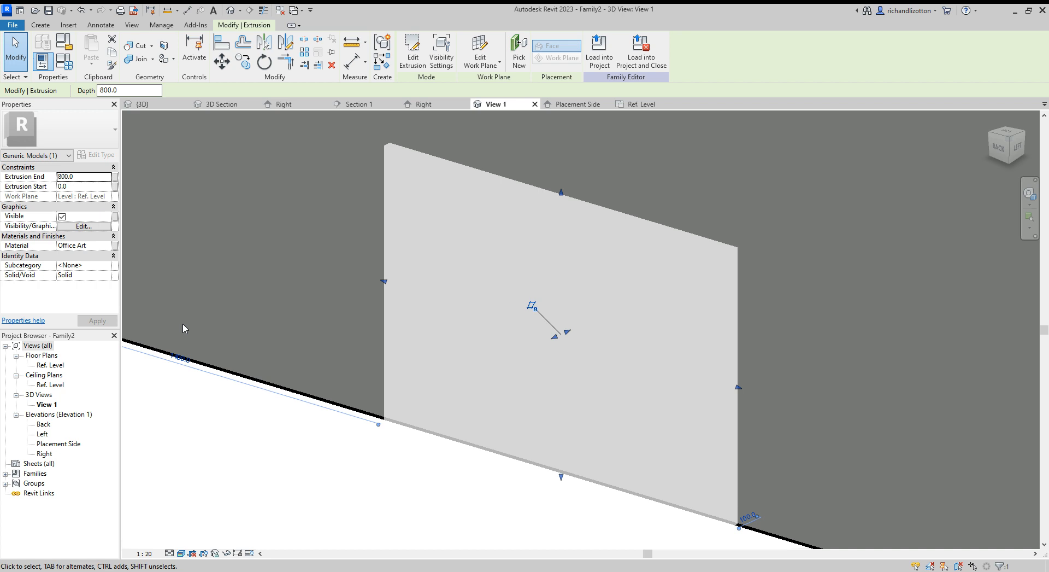
# Set the Office Art photo texture sample size to 1400 wide by 1000 high and accept it.
pyautogui.click(111, 246)
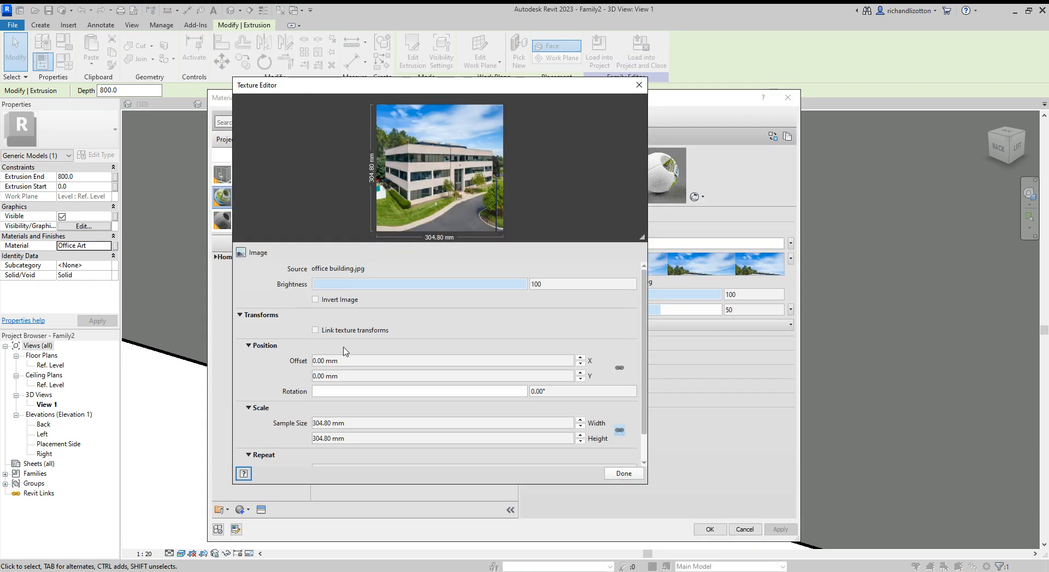
pyautogui.moveTo(291, 444)
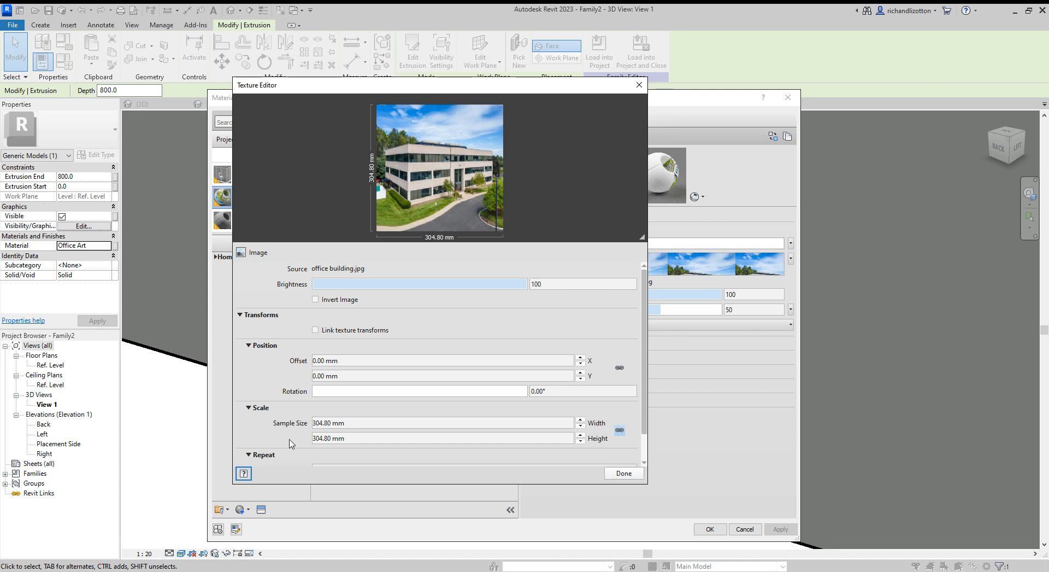
pyautogui.scroll(-3)
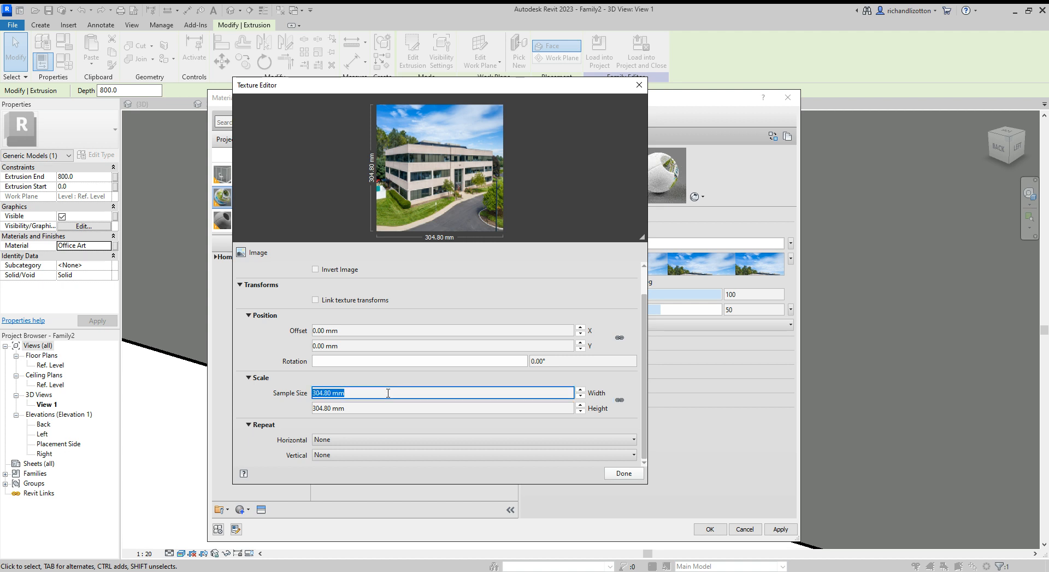
pyautogui.write('1400')
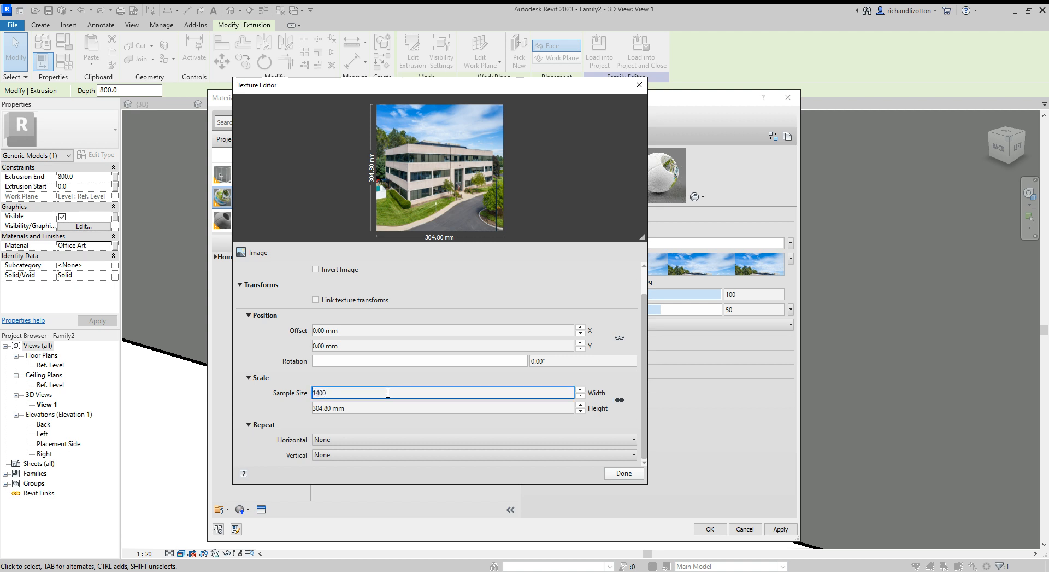
pyautogui.press('Tab')
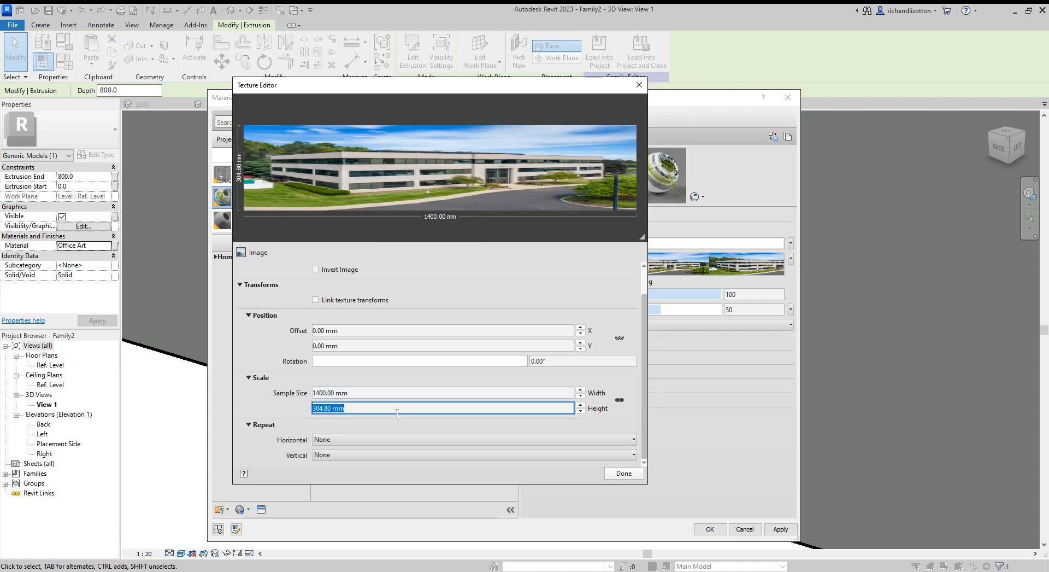
pyautogui.write('1000')
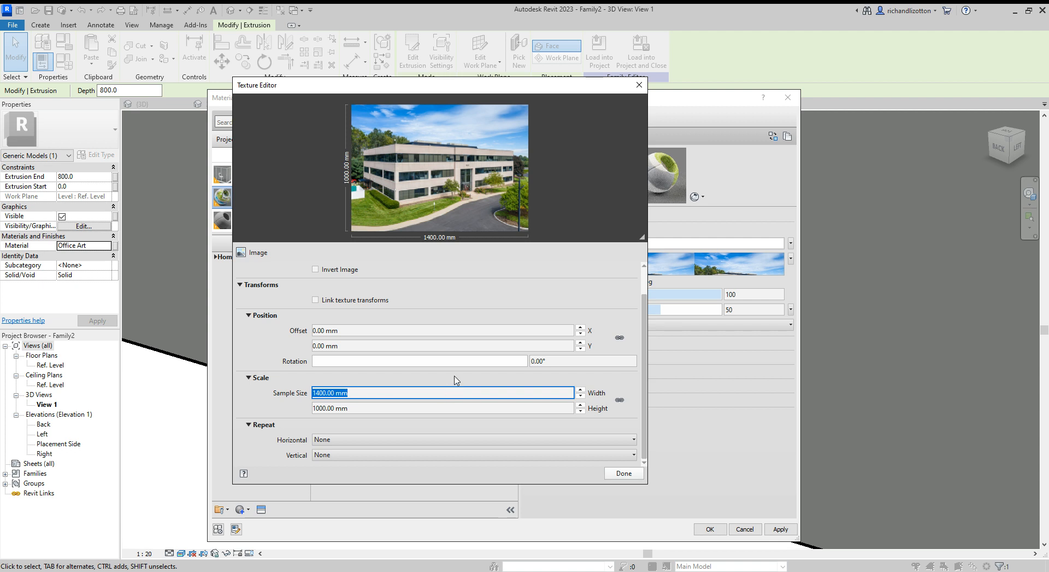
pyautogui.click(624, 473)
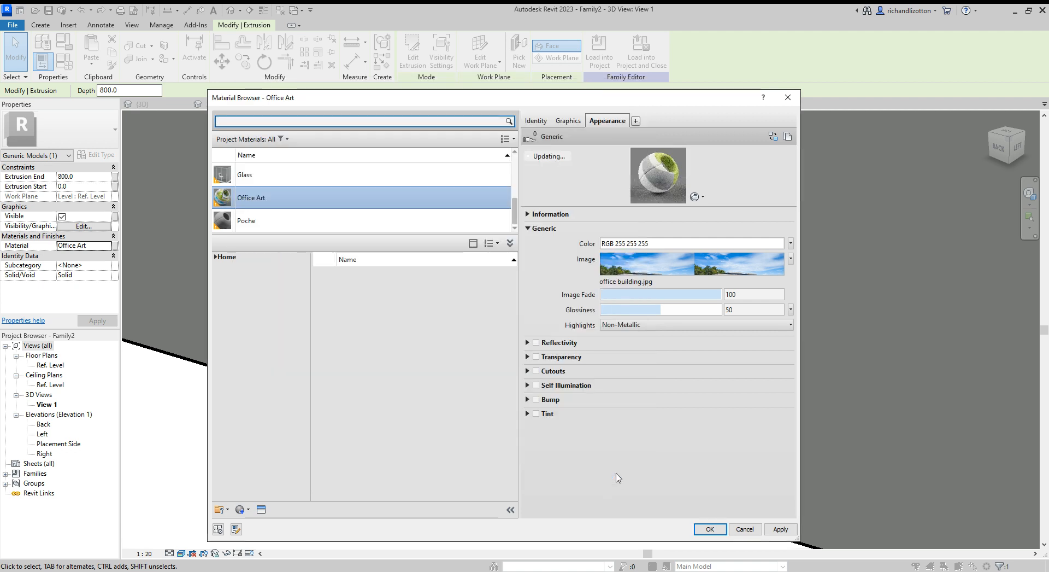
pyautogui.click(711, 529)
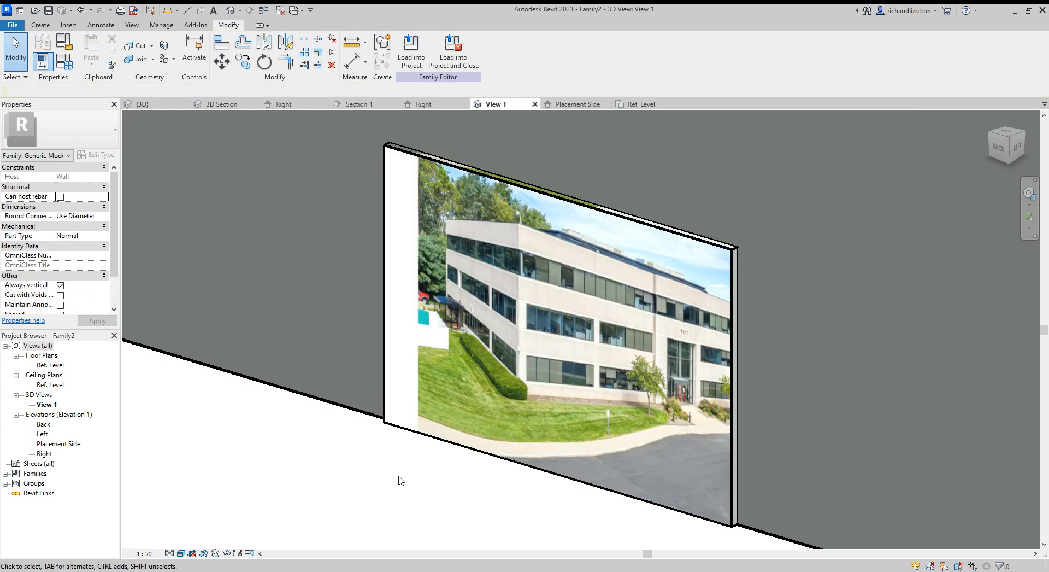
pyautogui.moveTo(411, 485)
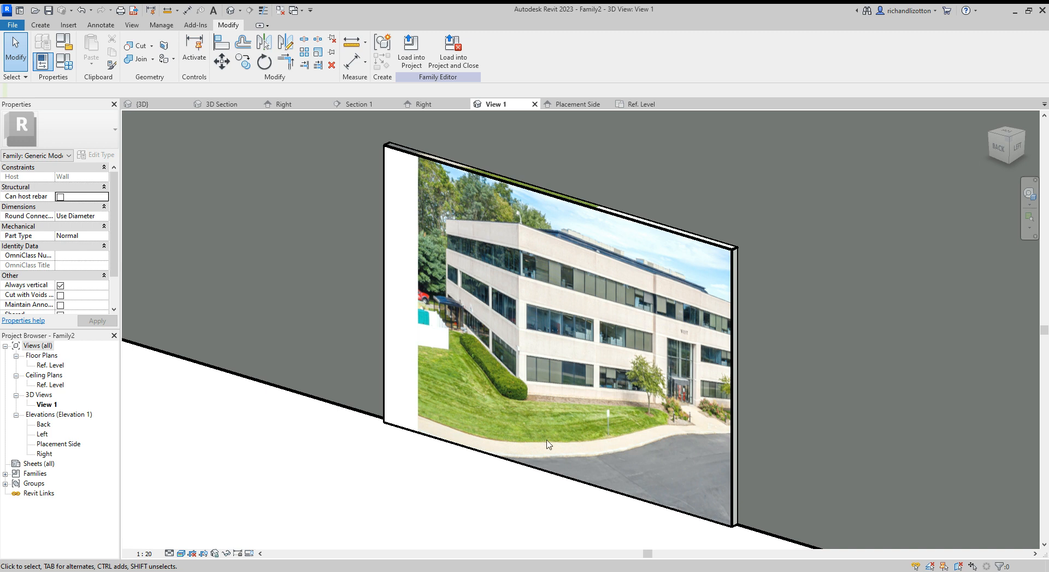
pyautogui.moveTo(400, 167)
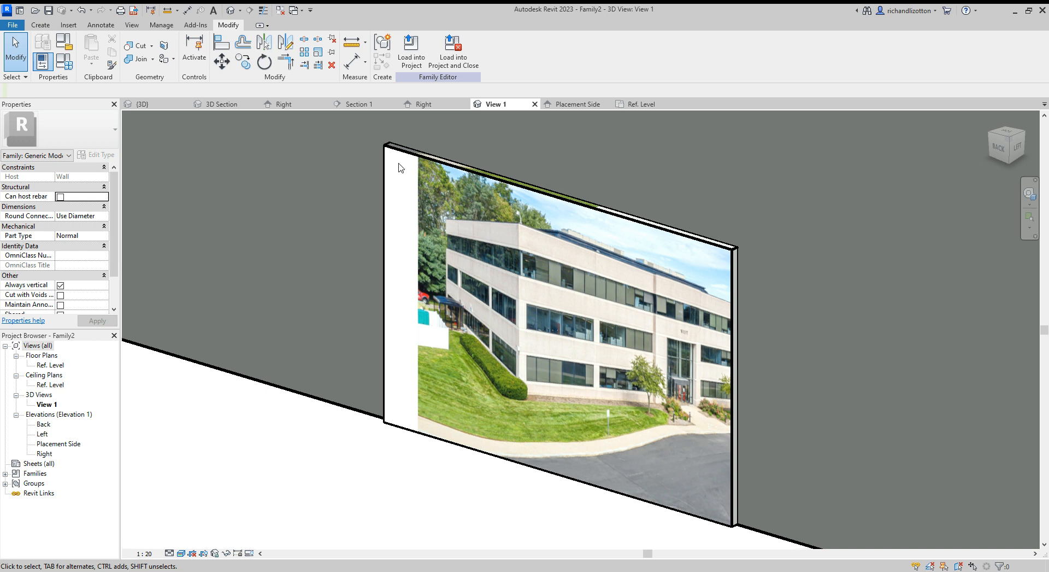
pyautogui.moveTo(492, 474)
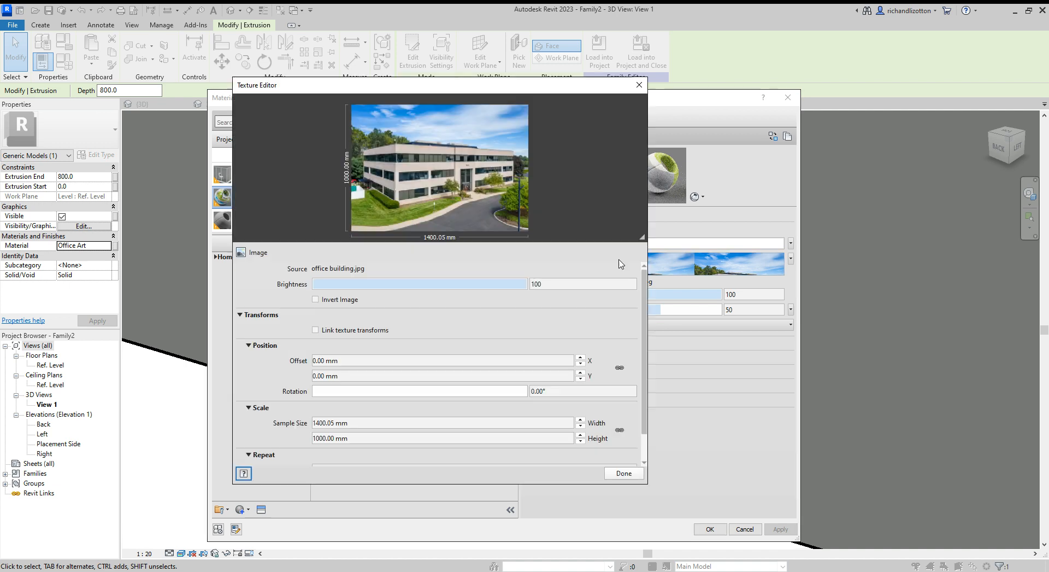
# Set the photo texture's Position Offset X to -100 and accept the shifted texture.
pyautogui.click(442, 360)
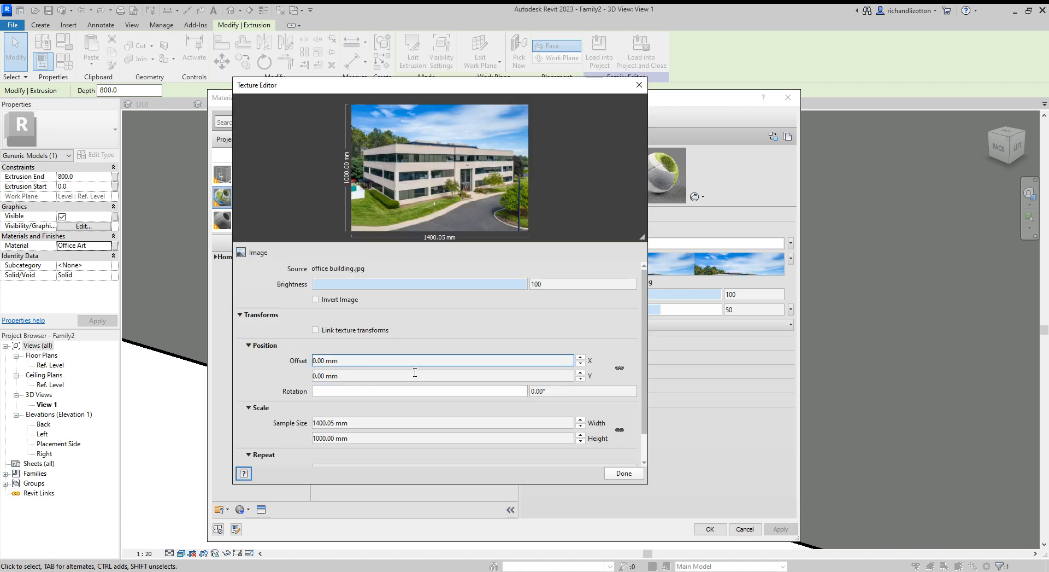
pyautogui.moveTo(379, 366)
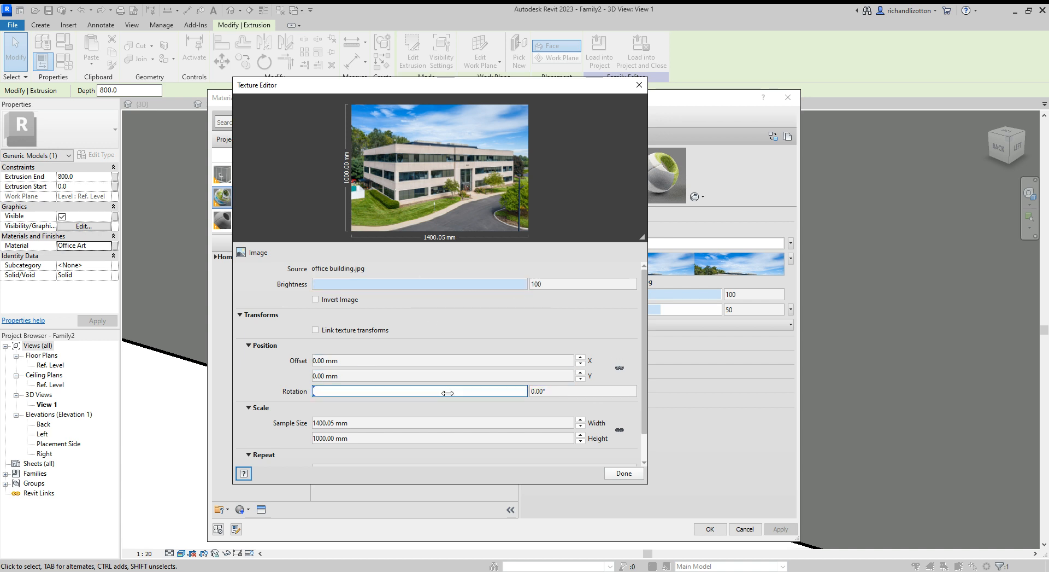
pyautogui.click(441, 361)
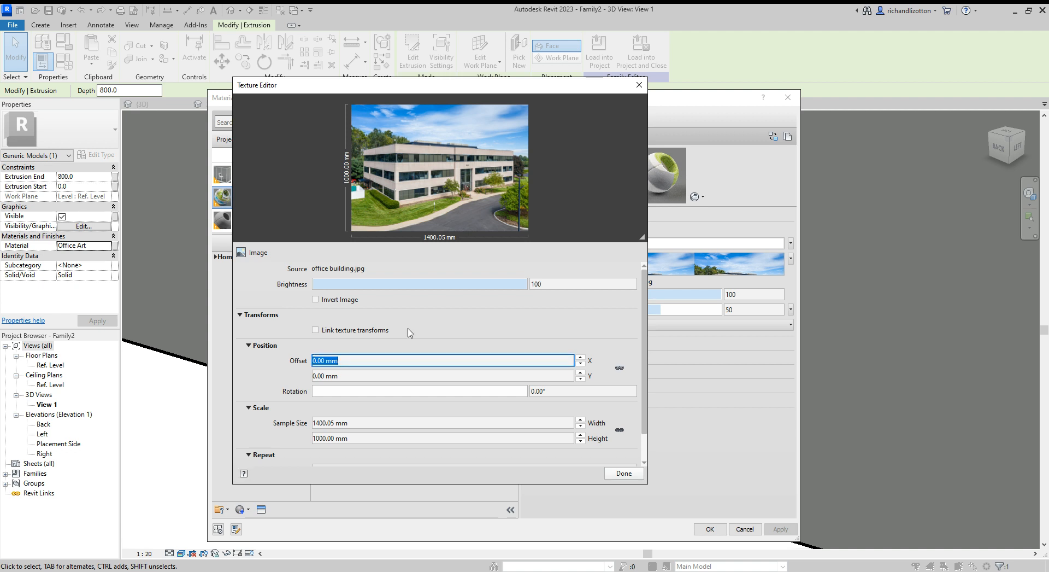
pyautogui.write('-100')
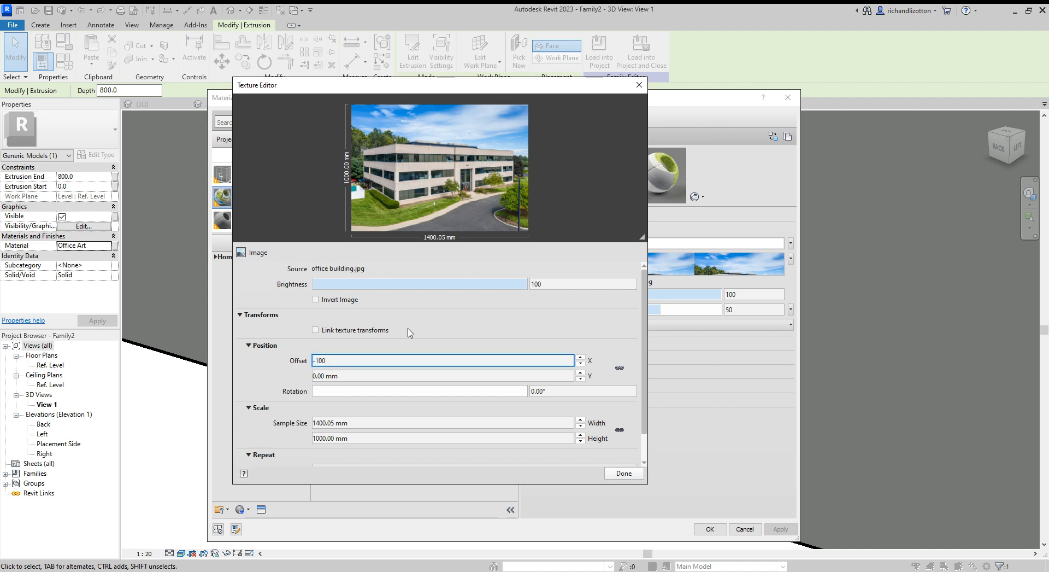
pyautogui.click(623, 473)
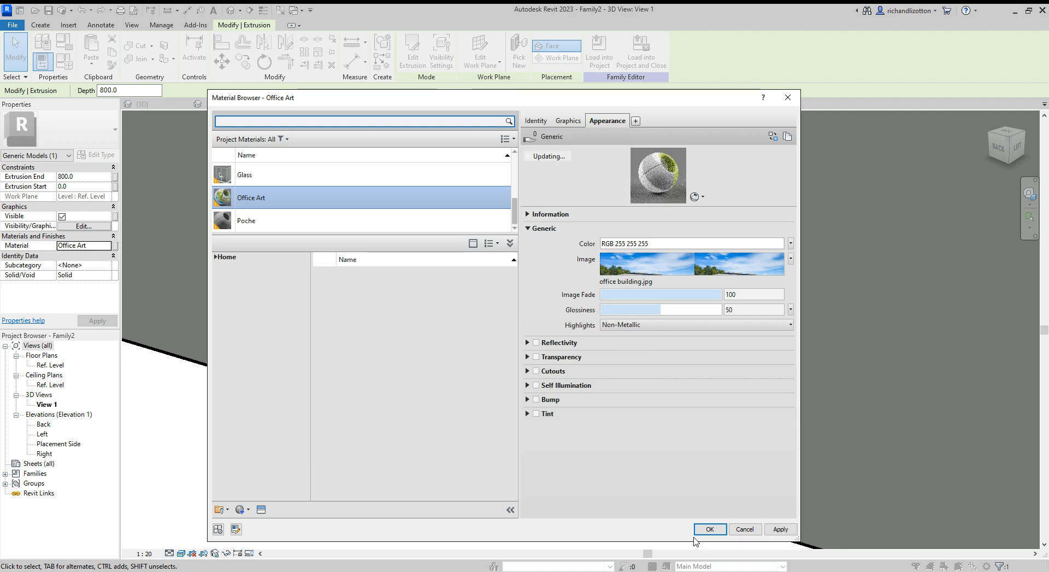
pyautogui.click(710, 529)
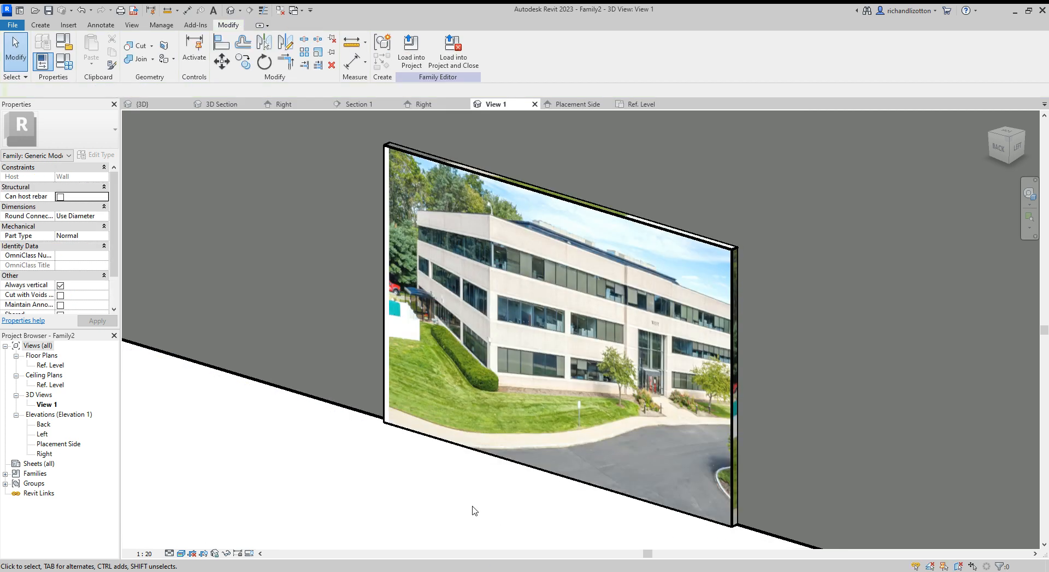
pyautogui.moveTo(387, 297)
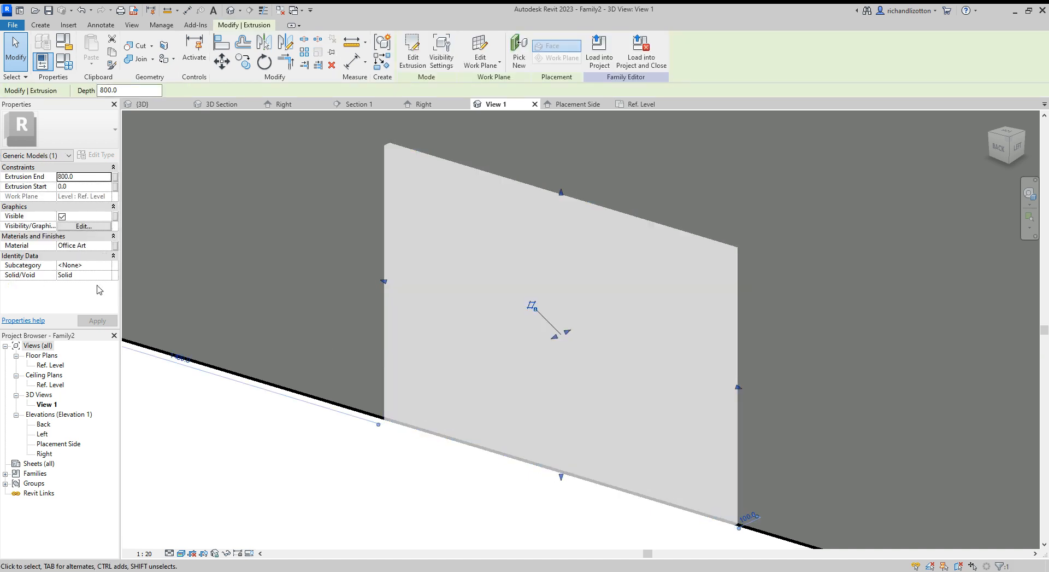
pyautogui.click(109, 246)
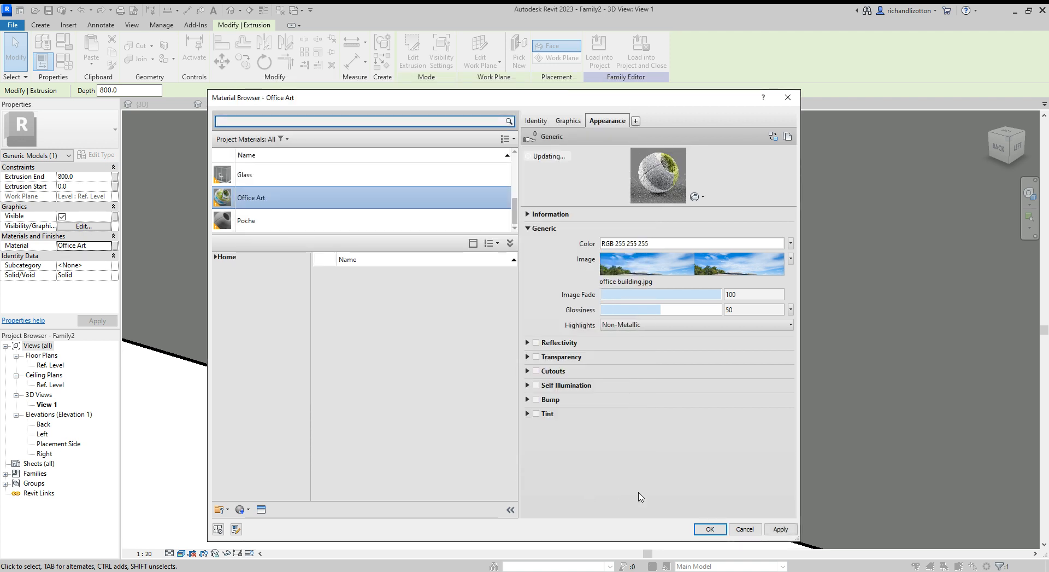
pyautogui.click(711, 529)
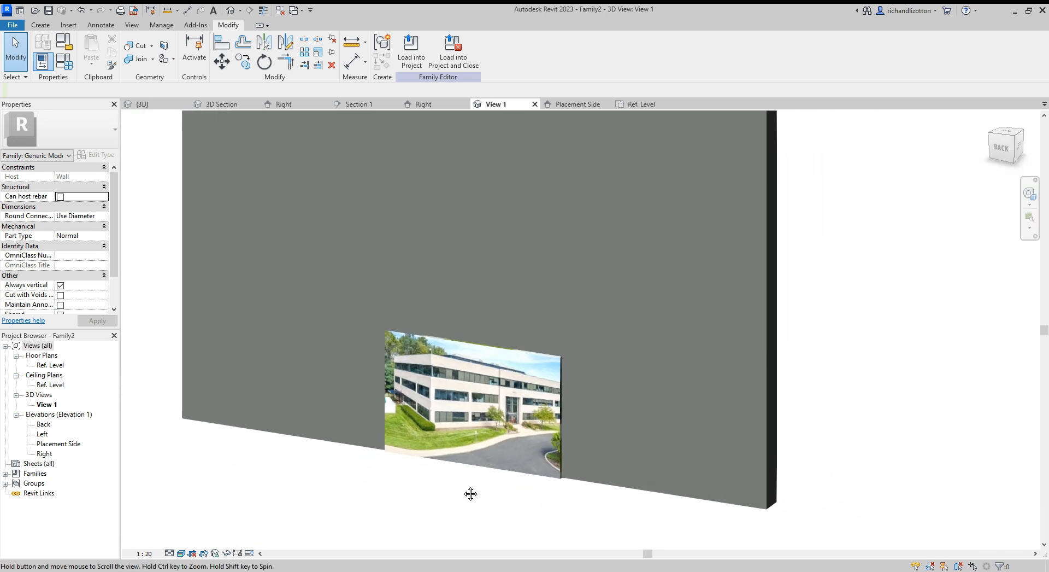
# Bring up the Save As dialog for the family file.
pyautogui.click(472, 403)
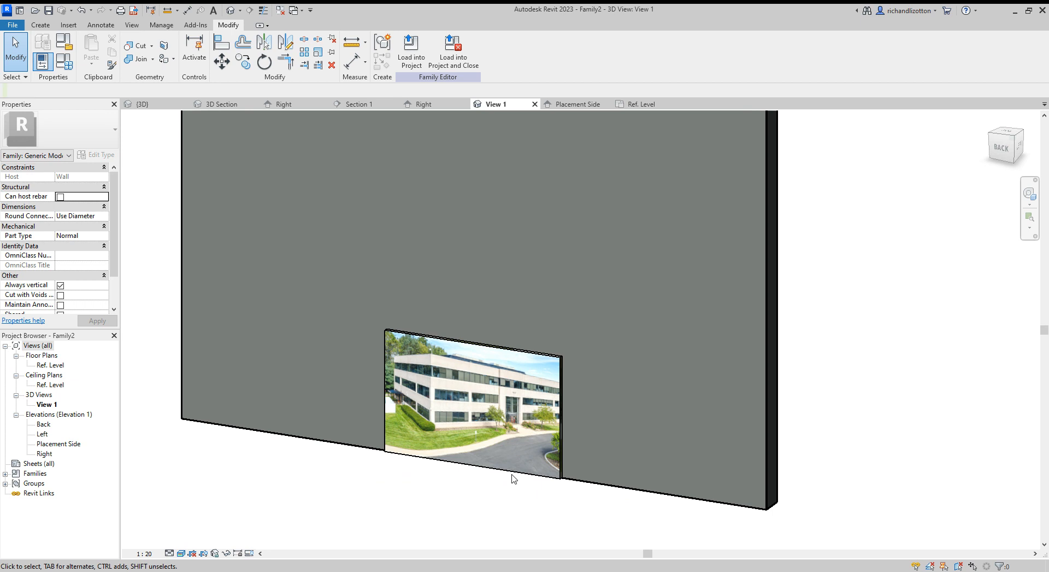
pyautogui.moveTo(507, 478)
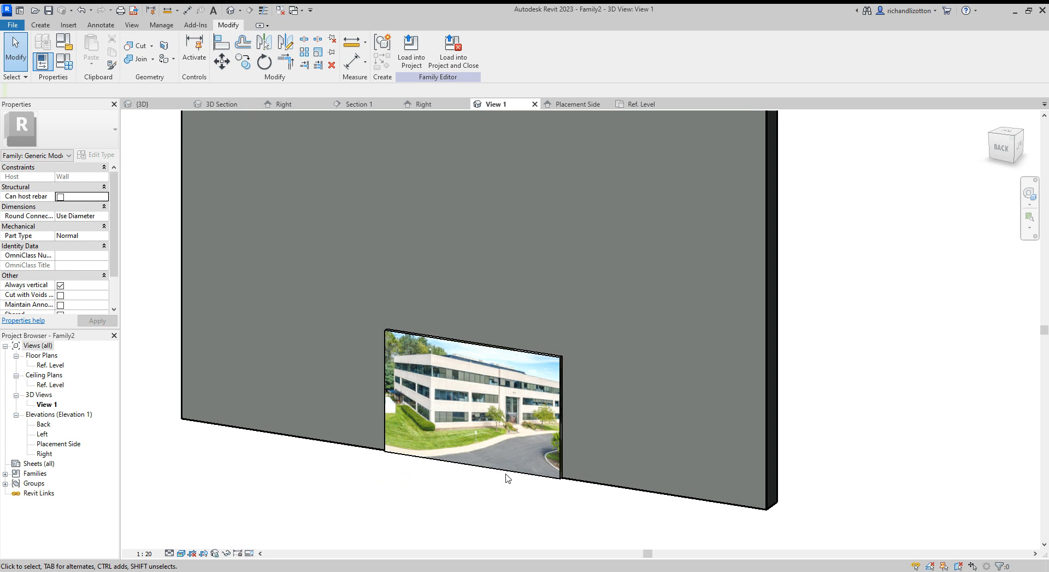
pyautogui.moveTo(416, 429)
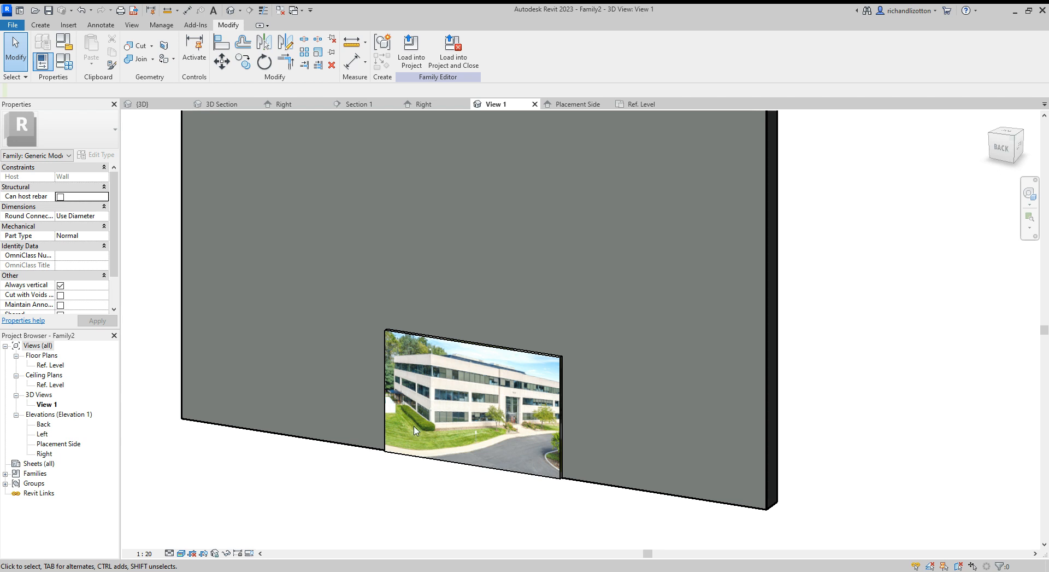
pyautogui.moveTo(343, 229)
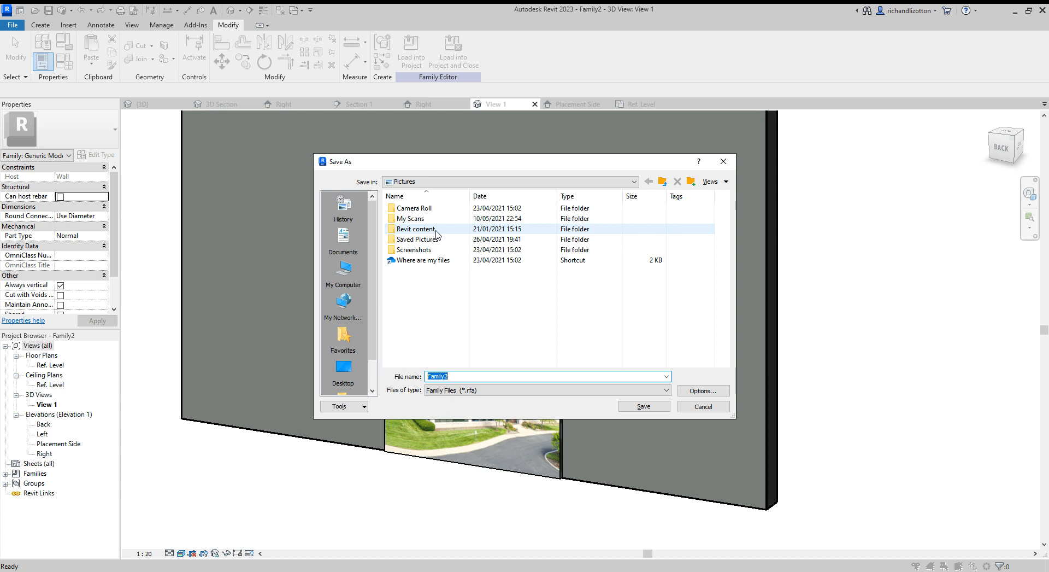
# Save the family as Office Art in the Revit content folder.
pyautogui.doubleClick(415, 229)
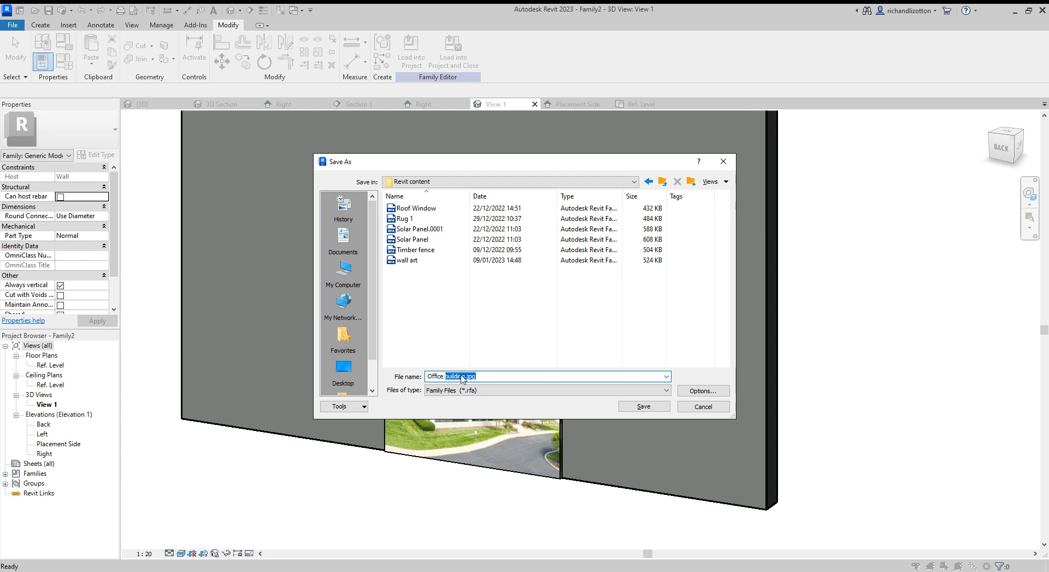
pyautogui.write('Office Art')
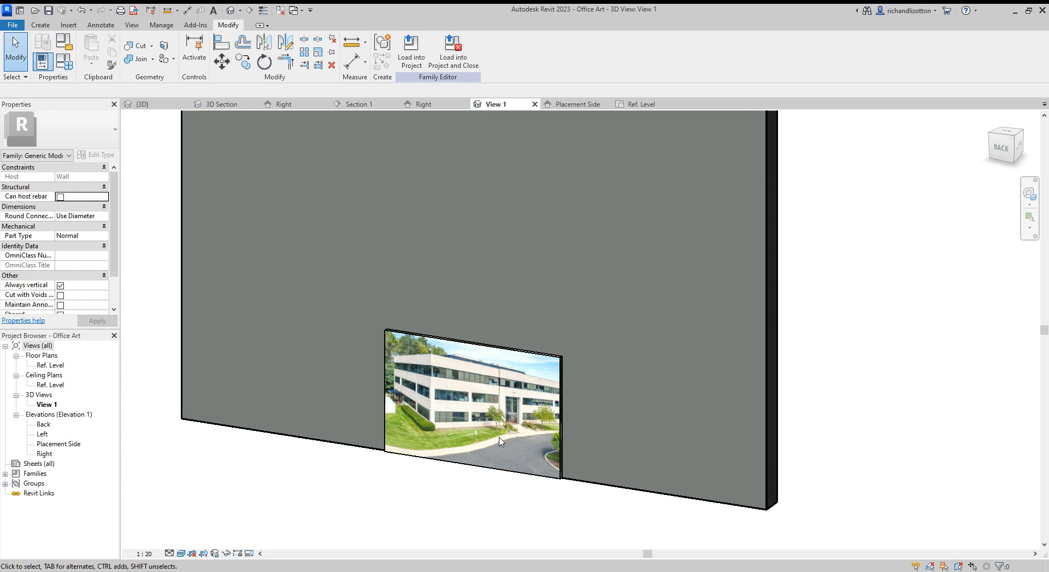
pyautogui.moveTo(411, 47)
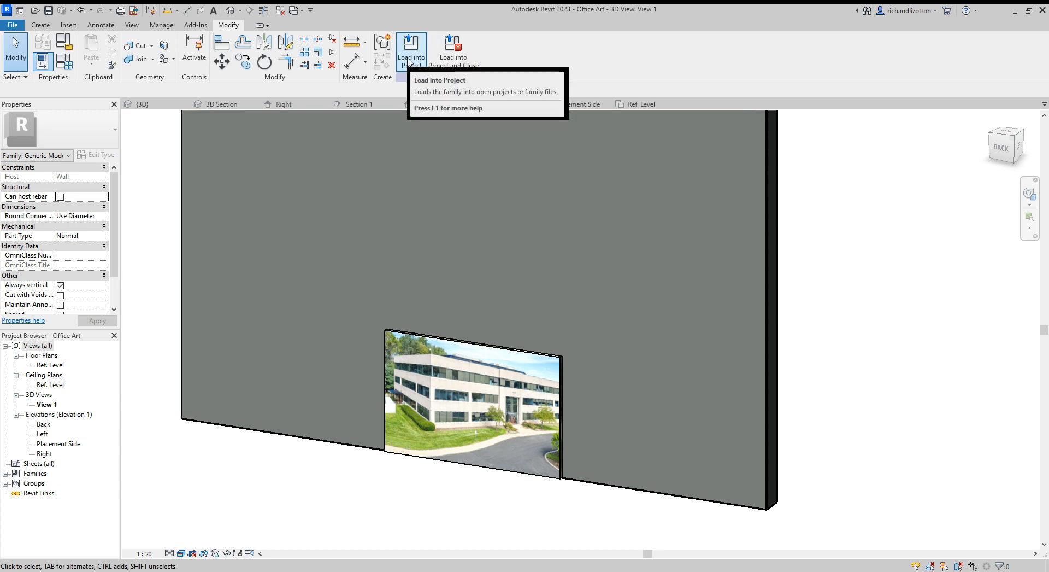
# Load the Office Art family into House Design.rvt.
pyautogui.click(411, 47)
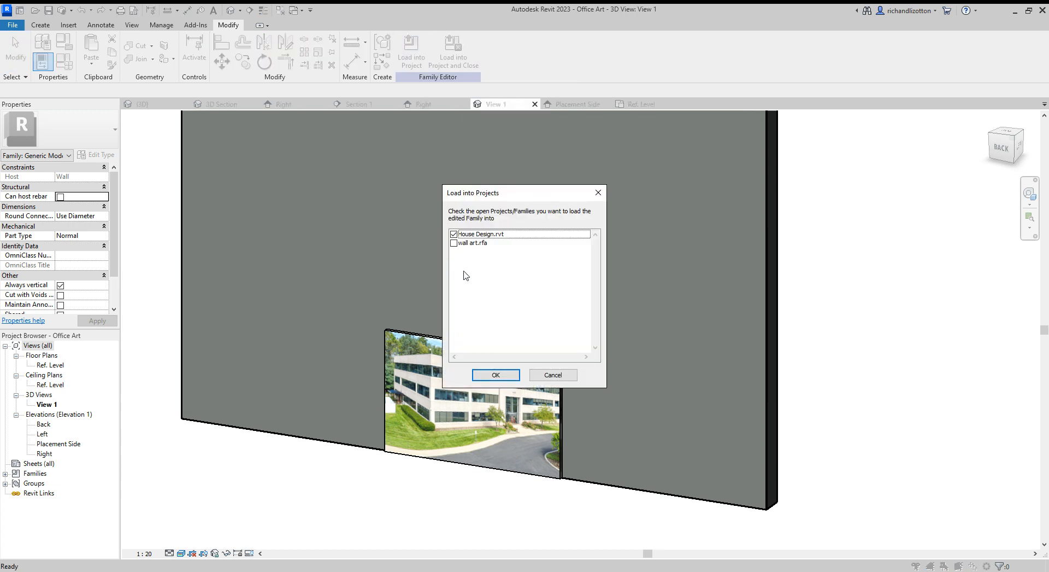
pyautogui.moveTo(496, 376)
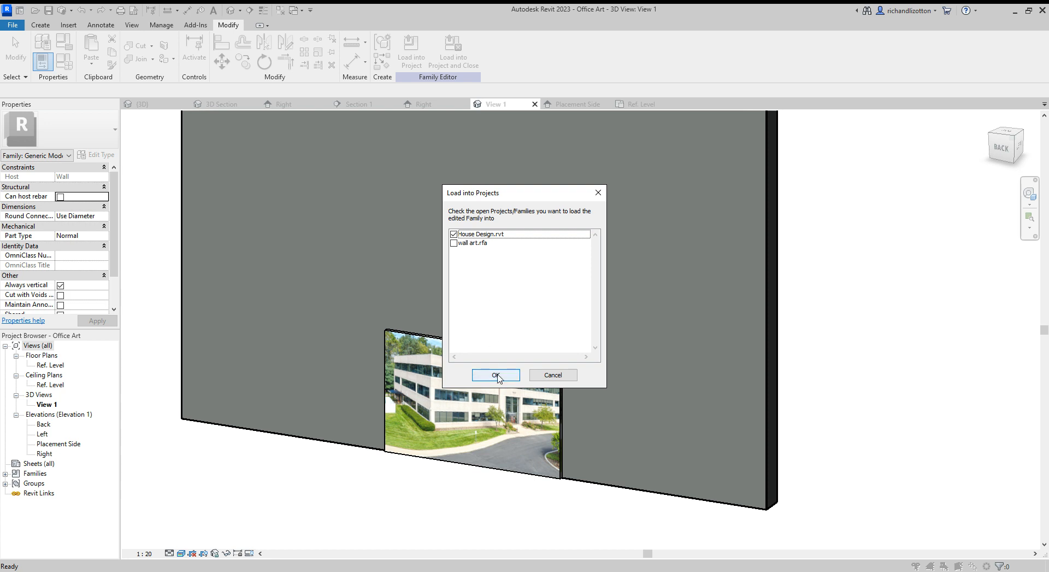
pyautogui.click(496, 375)
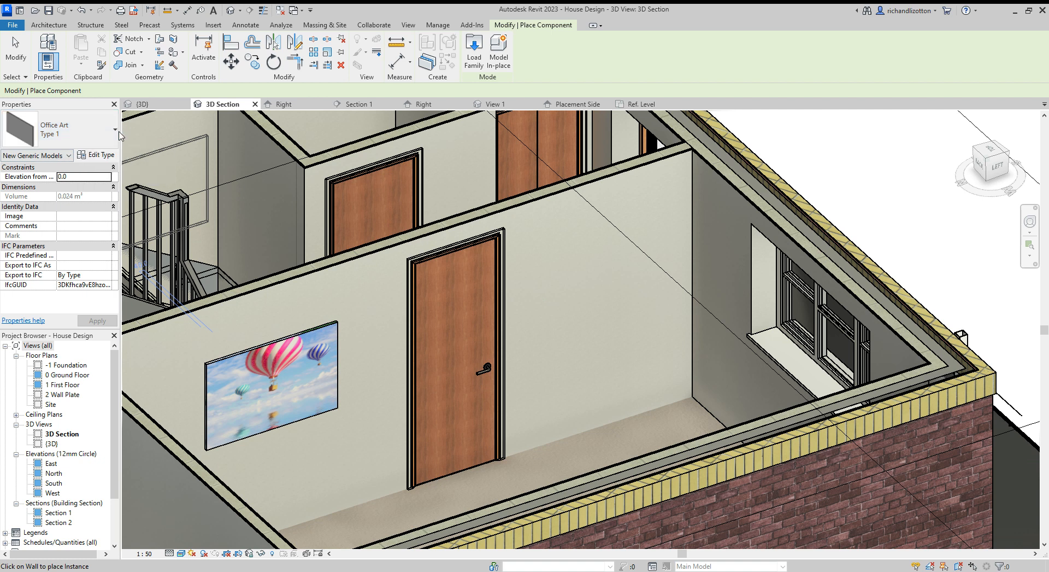
pyautogui.moveTo(111, 133)
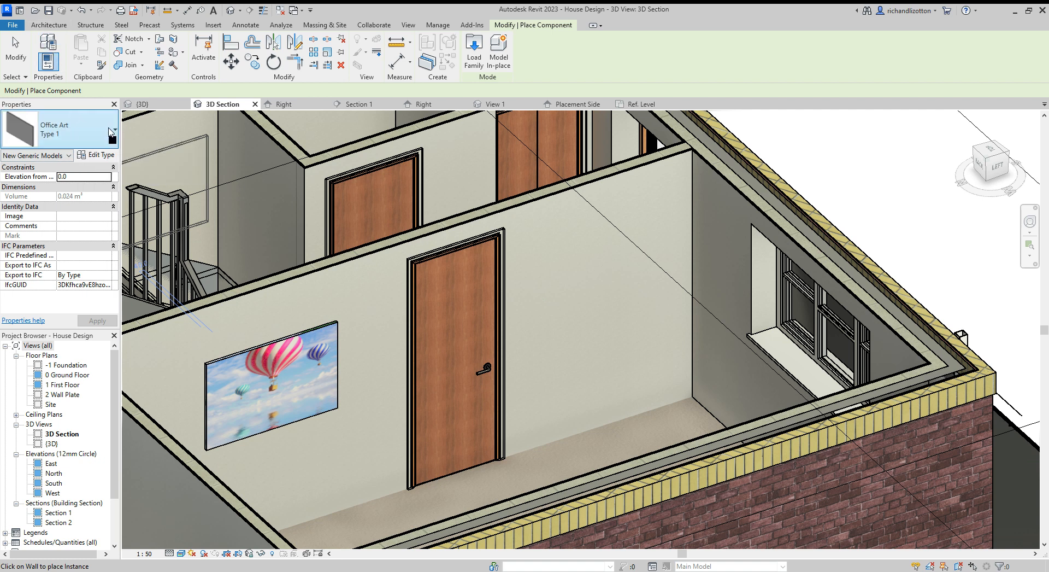
# Place one Office Art Type 1 instance on the wall right of the door, then finish placement.
pyautogui.click(112, 130)
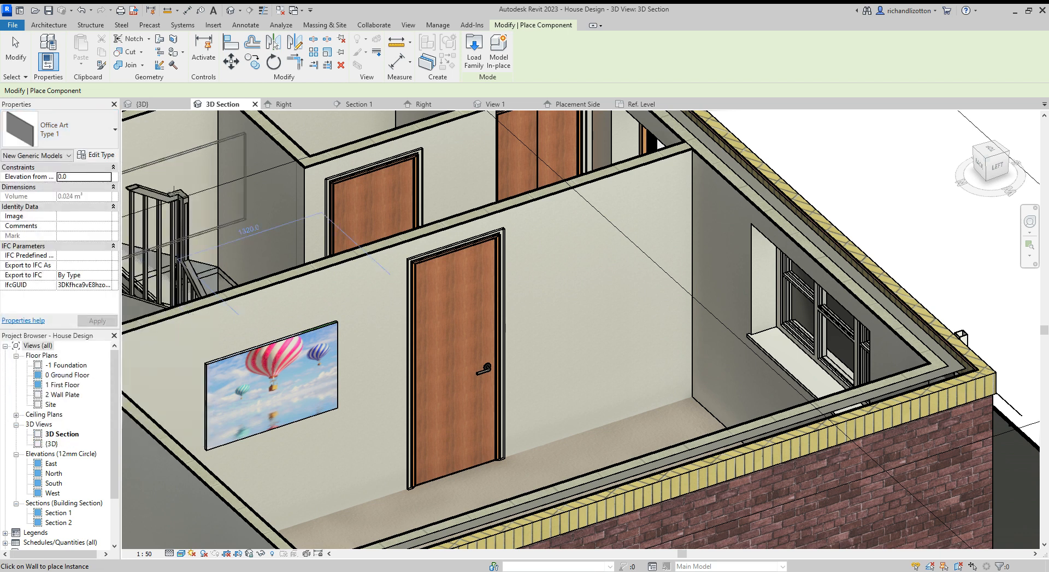
pyautogui.moveTo(596, 285)
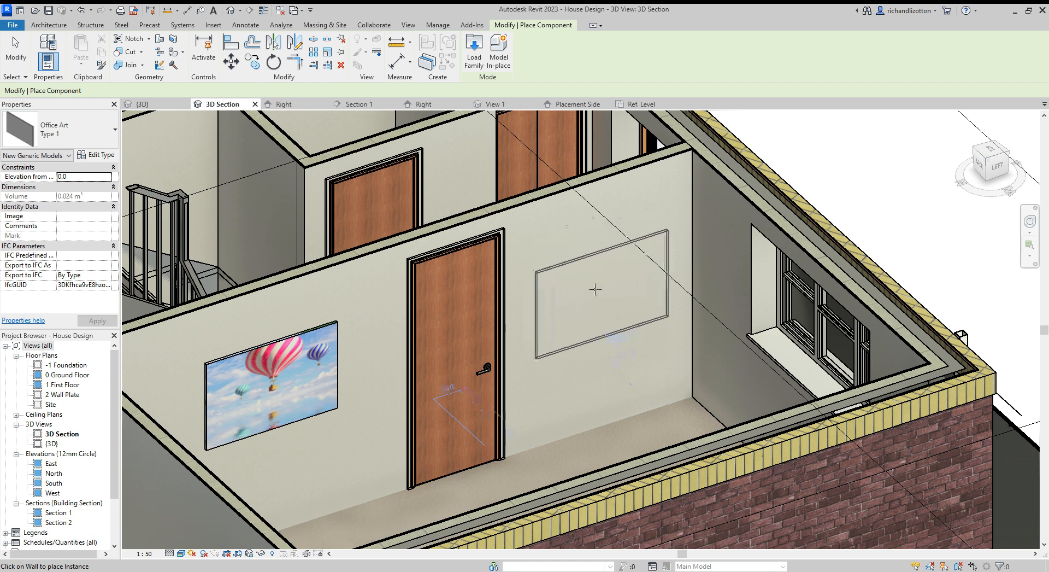
pyautogui.click(595, 291)
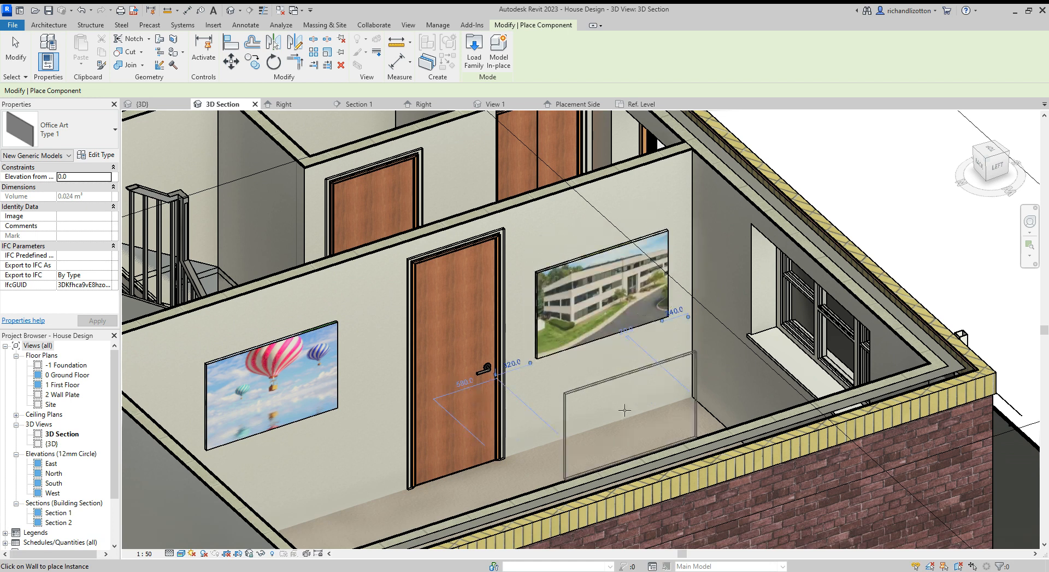
pyautogui.press('Escape')
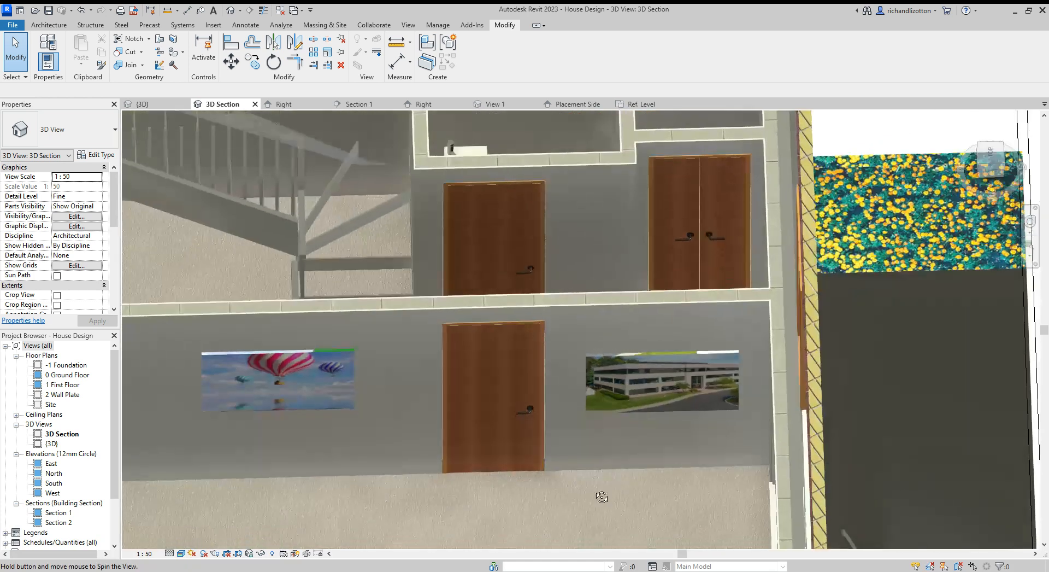
pyautogui.moveTo(601, 497); pyautogui.dragTo(595, 314)
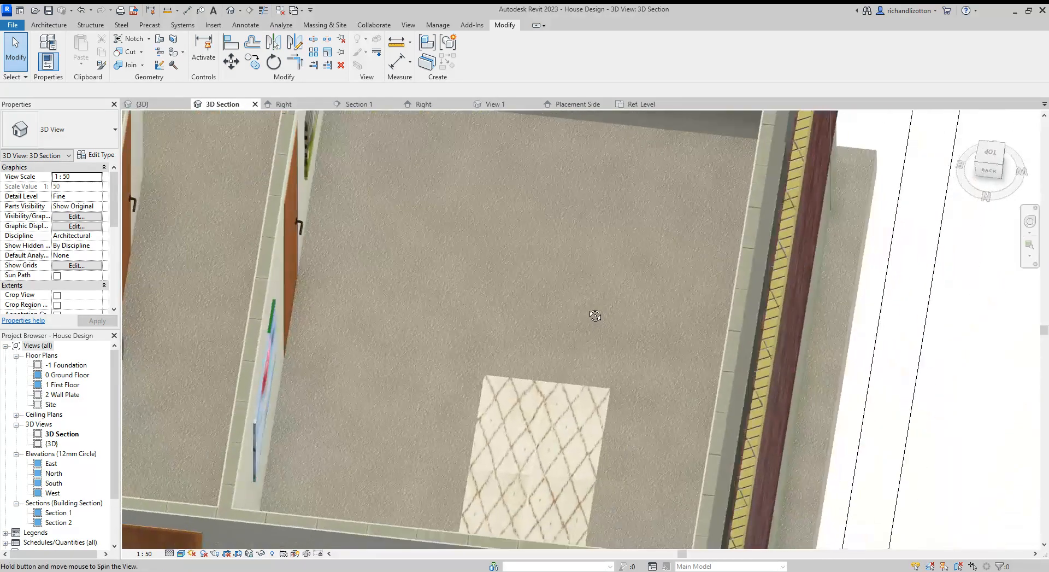
pyautogui.moveTo(595, 315); pyautogui.dragTo(460, 283)
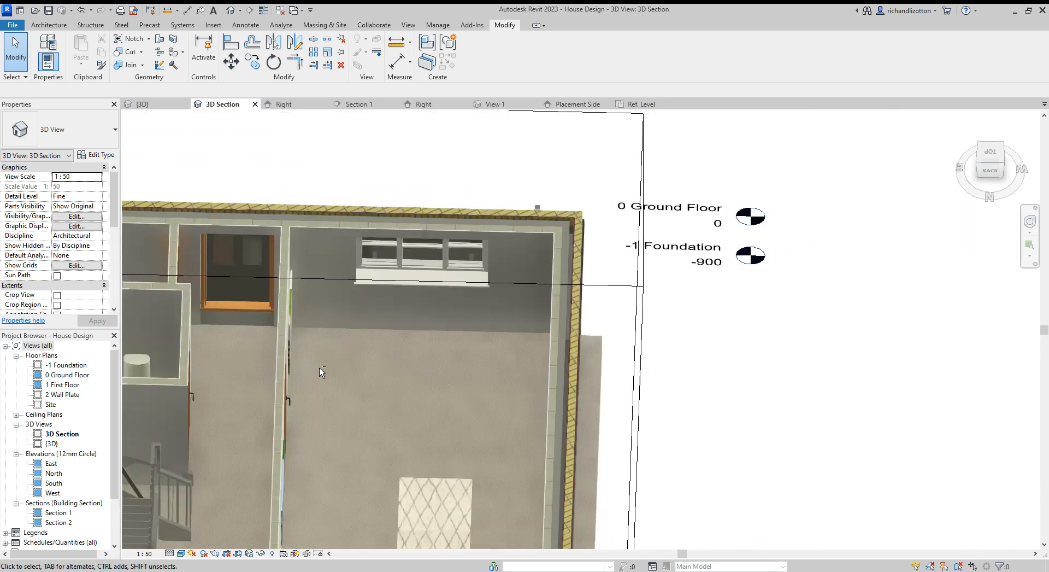
pyautogui.moveTo(321, 372); pyautogui.dragTo(412, 353)
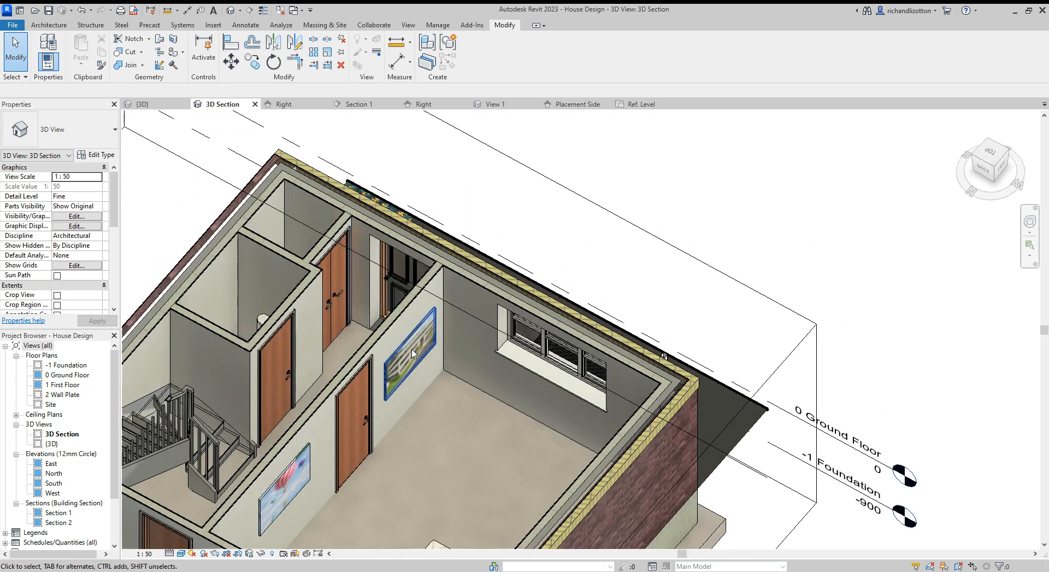
pyautogui.moveTo(412, 353); pyautogui.dragTo(387, 355)
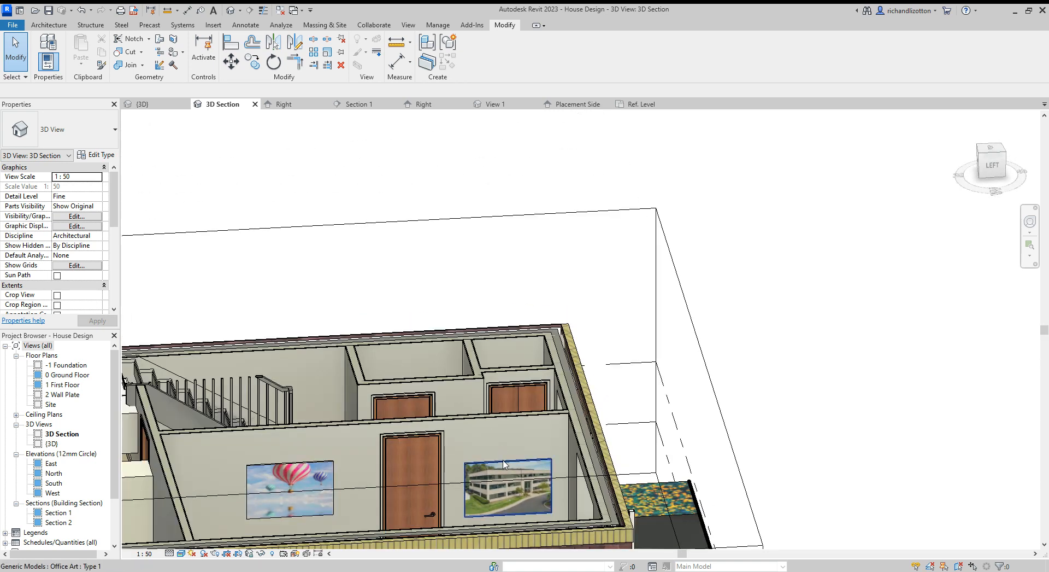
# Select the office building artwork and change its Elevation from Level from 1200.0 to 1000.0.
pyautogui.click(507, 491)
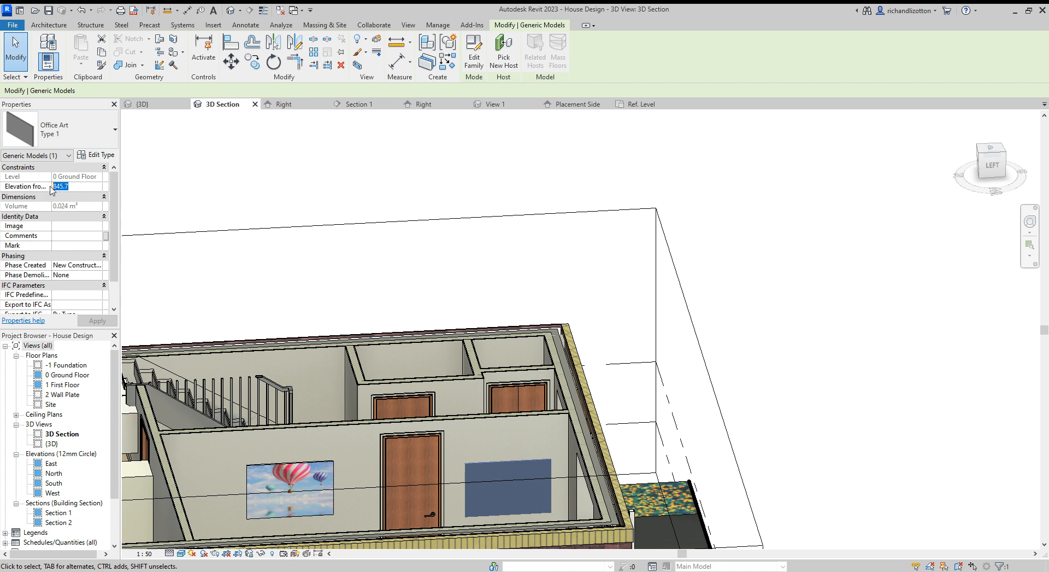
pyautogui.write('1200.0')
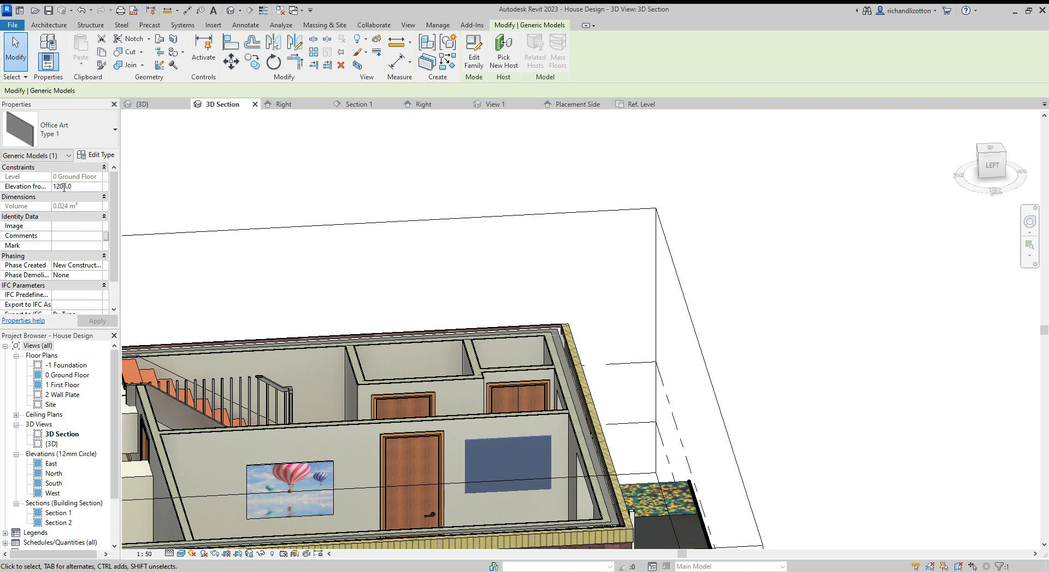
pyautogui.write('1000.0')
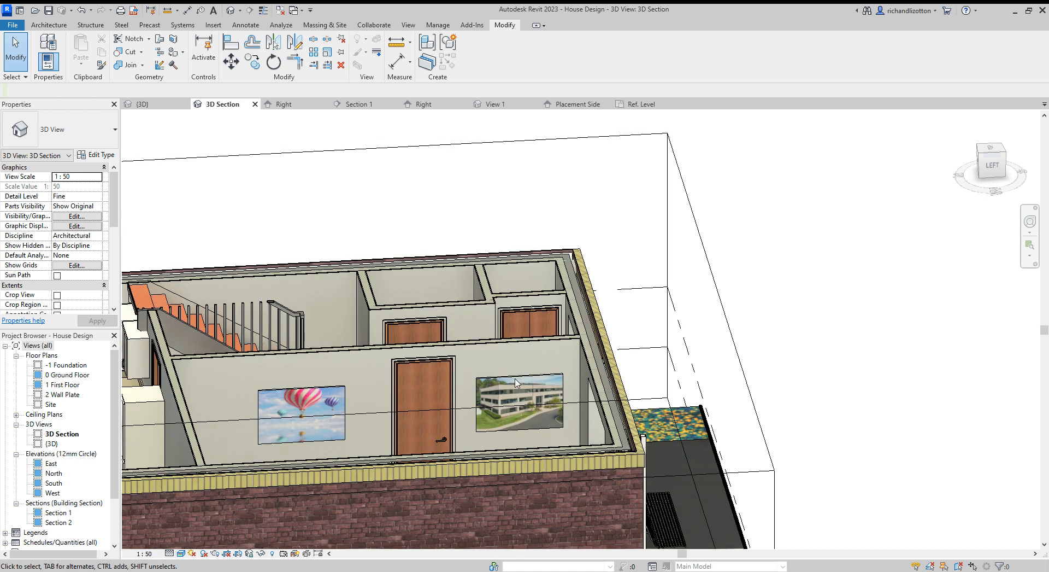
pyautogui.click(519, 405)
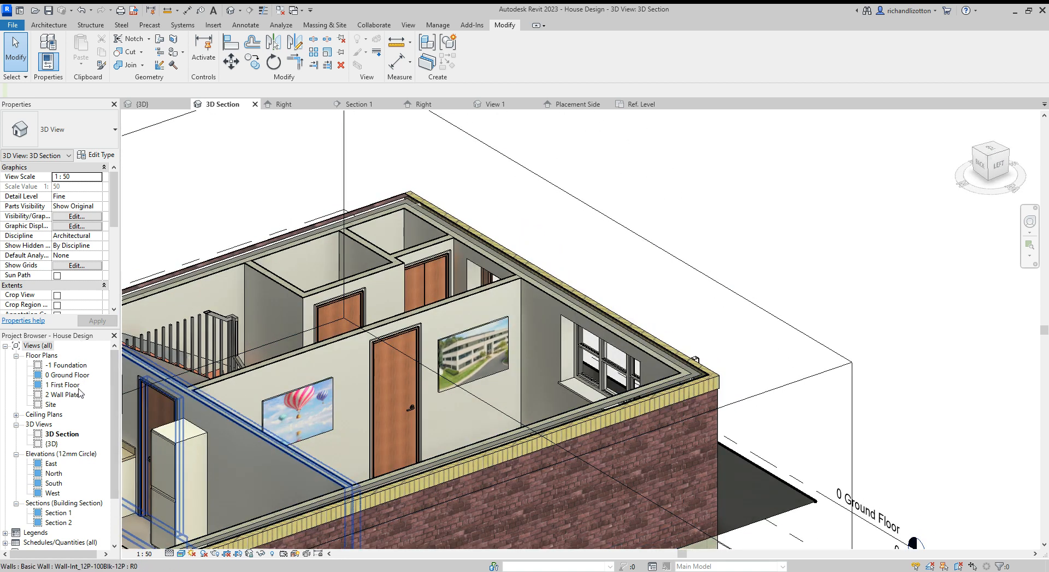
# Switch to the Section 1 view from the Project Browser.
pyautogui.doubleClick(66, 375)
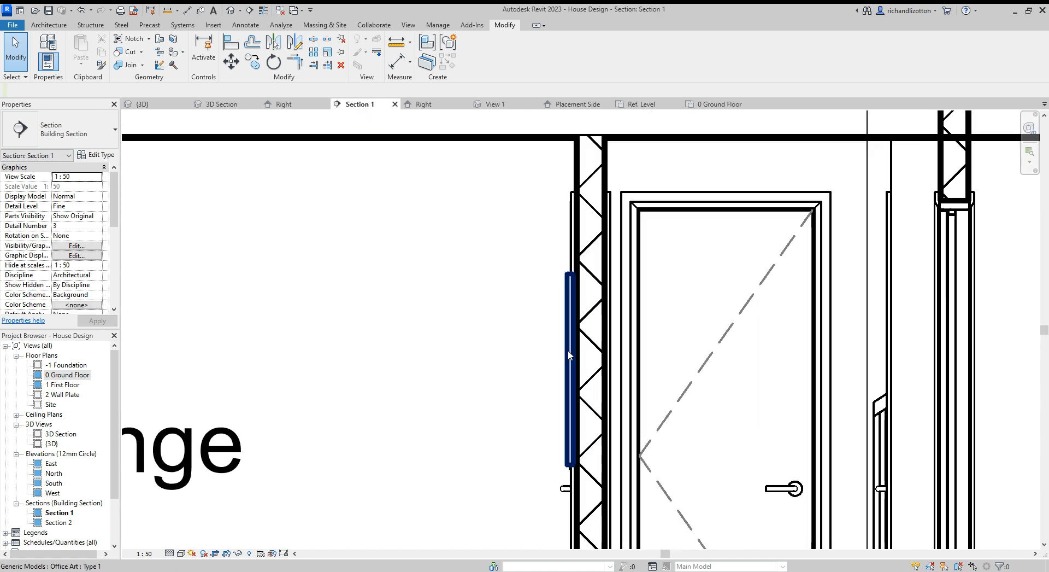
# Measure from the artwork's back corner toward the wall face, reading about 11.5.
pyautogui.click(568, 372)
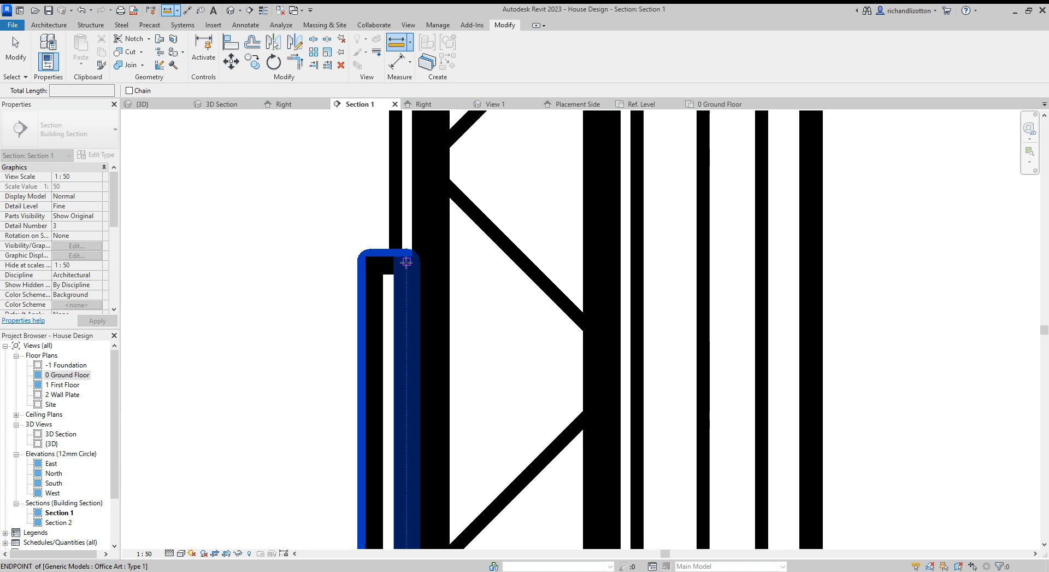
pyautogui.click(404, 263)
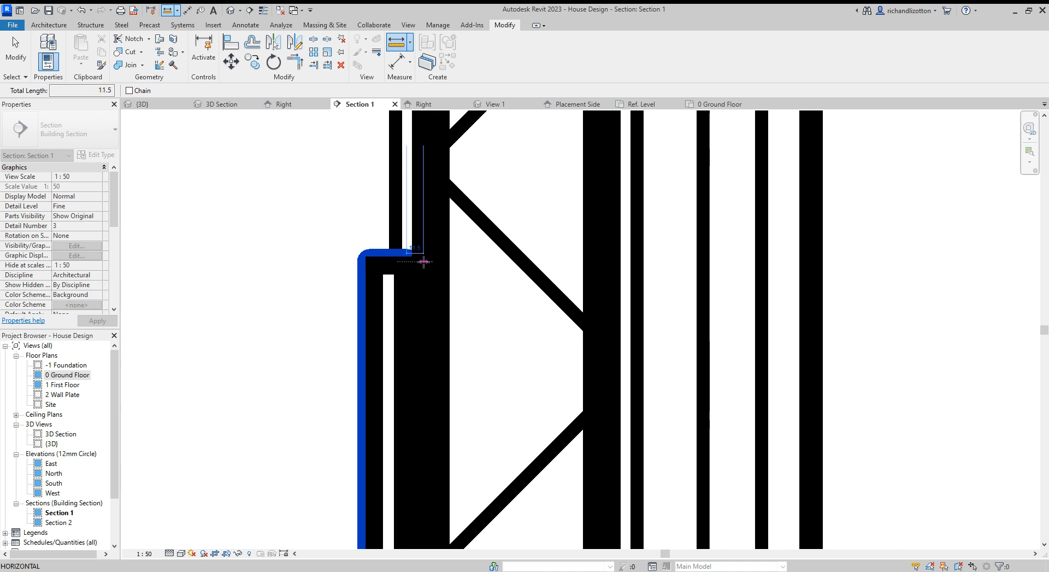
pyautogui.moveTo(424, 262)
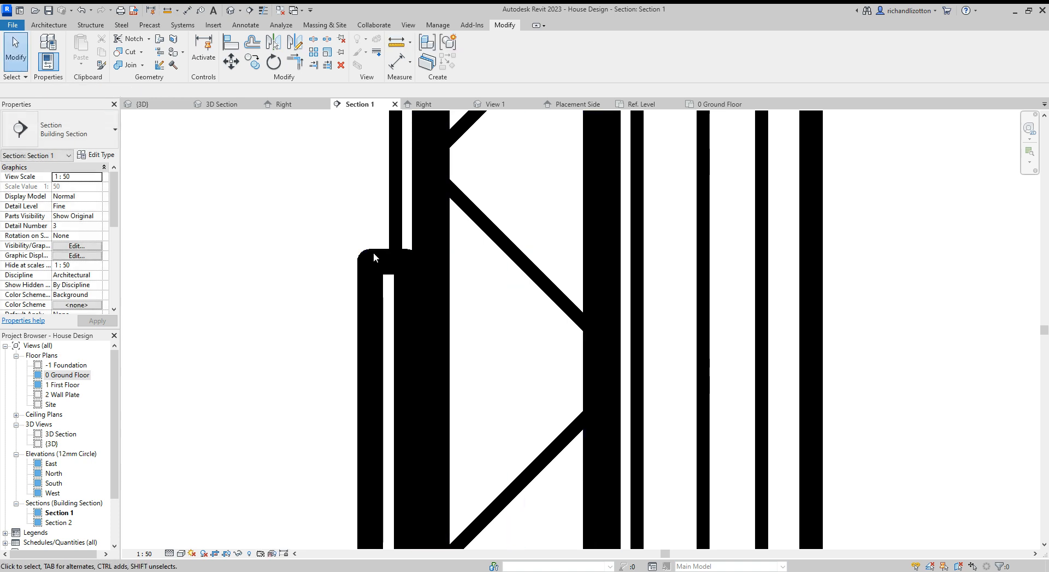
# Load the revised Office Art family into House Design.rvt, confirming the reload.
pyautogui.click(380, 263)
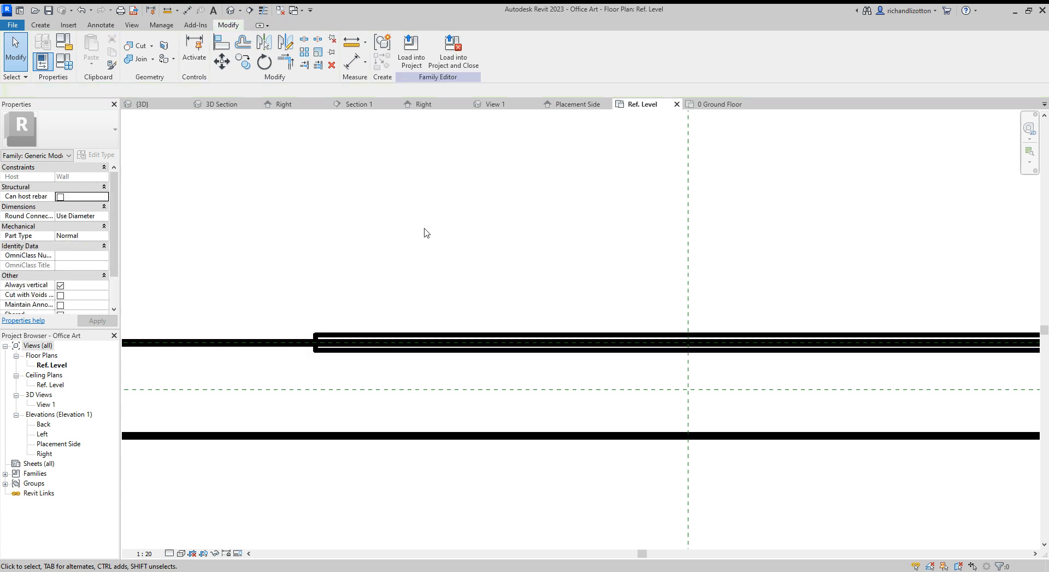
pyautogui.click(411, 47)
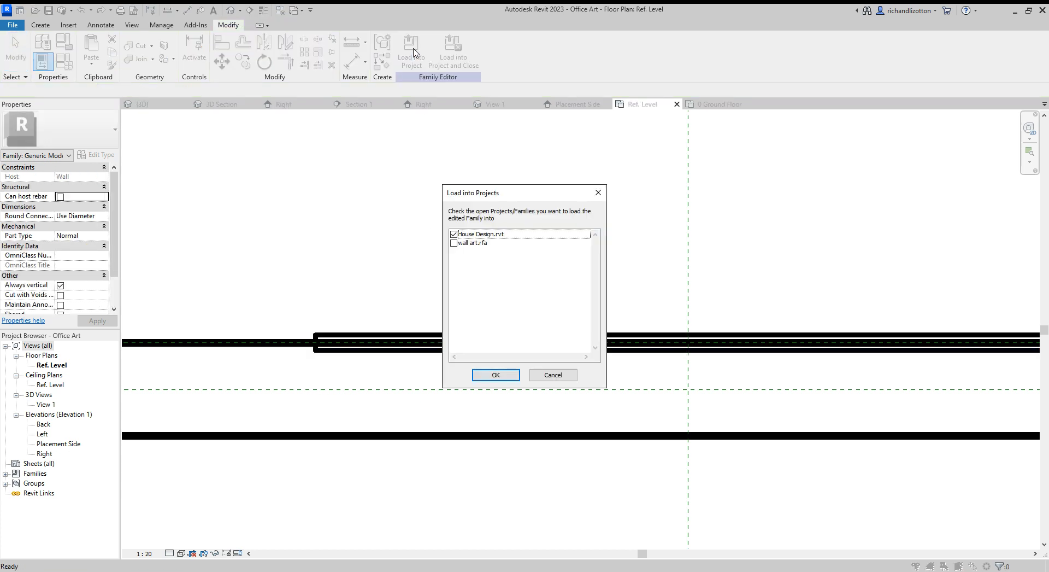
pyautogui.click(496, 375)
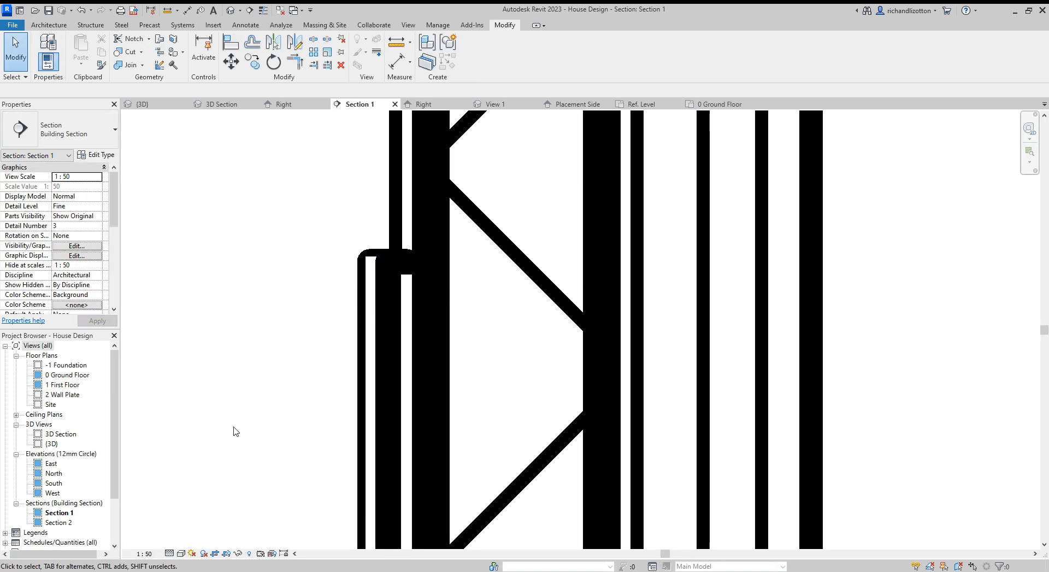
pyautogui.moveTo(263, 394)
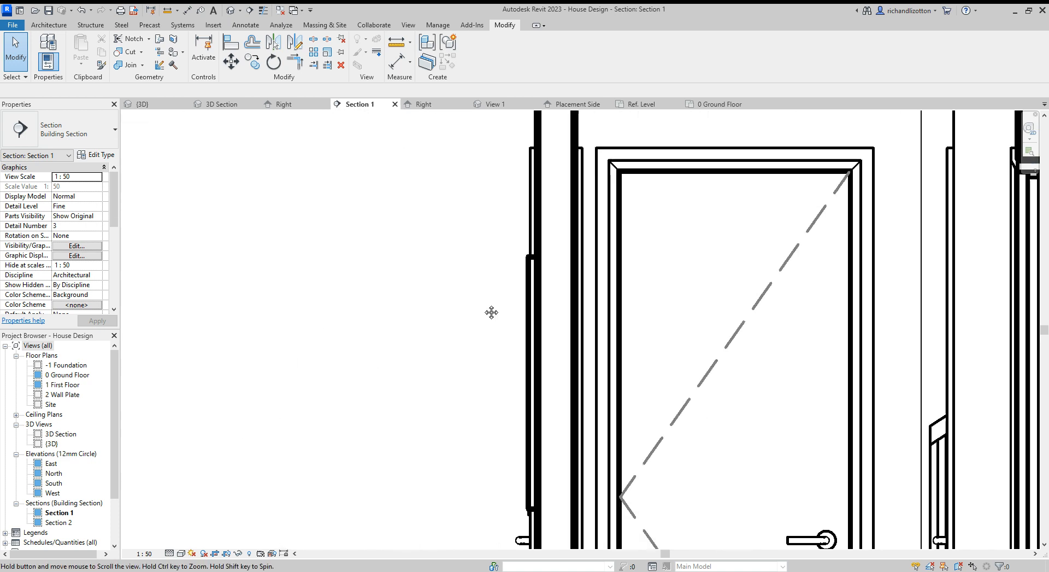
pyautogui.moveTo(166, 107)
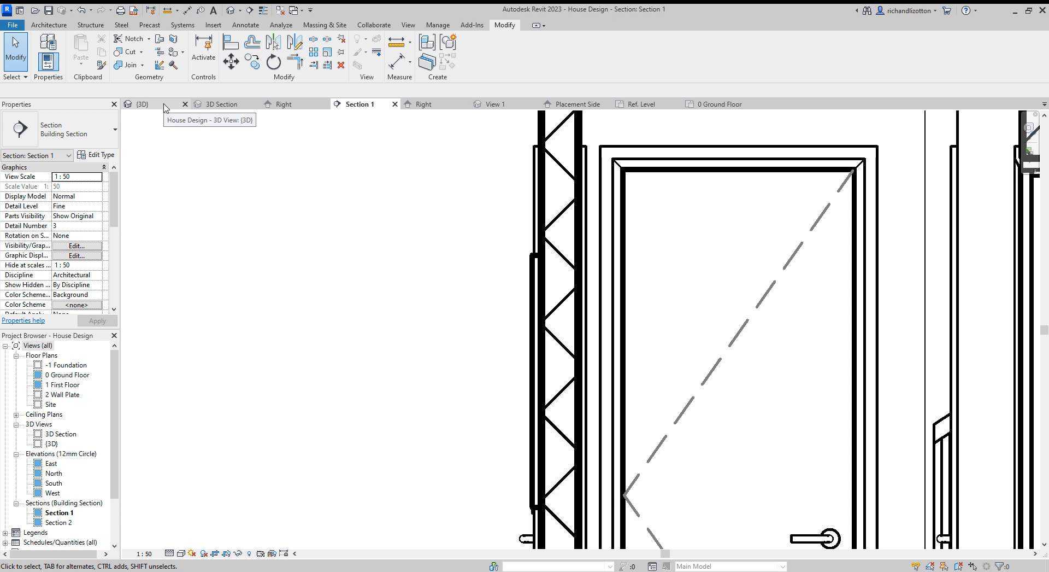
# Switch back to the 3D Section view showing both artworks.
pyautogui.click(223, 104)
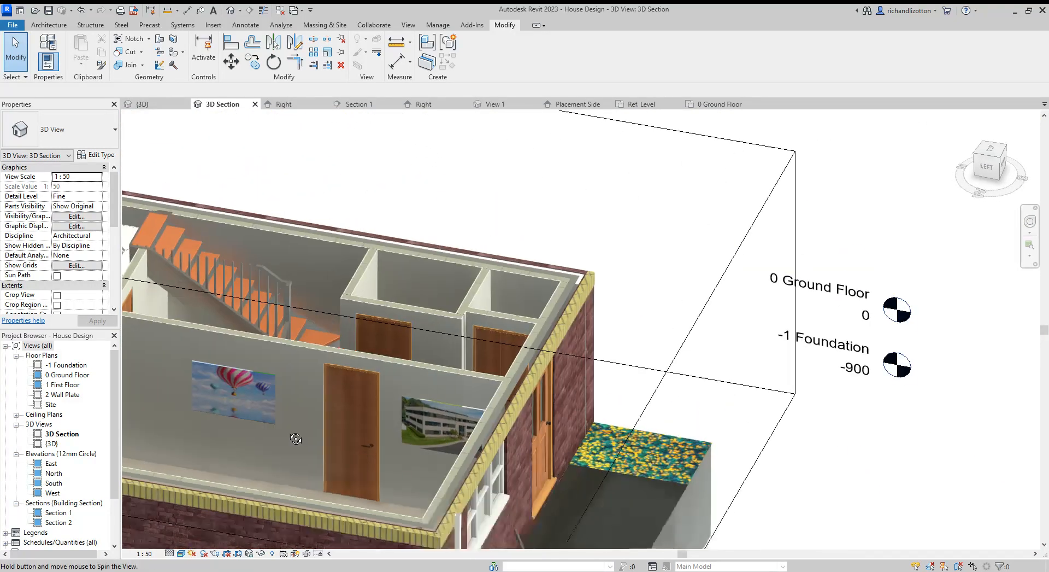
pyautogui.moveTo(296, 438); pyautogui.dragTo(410, 446)
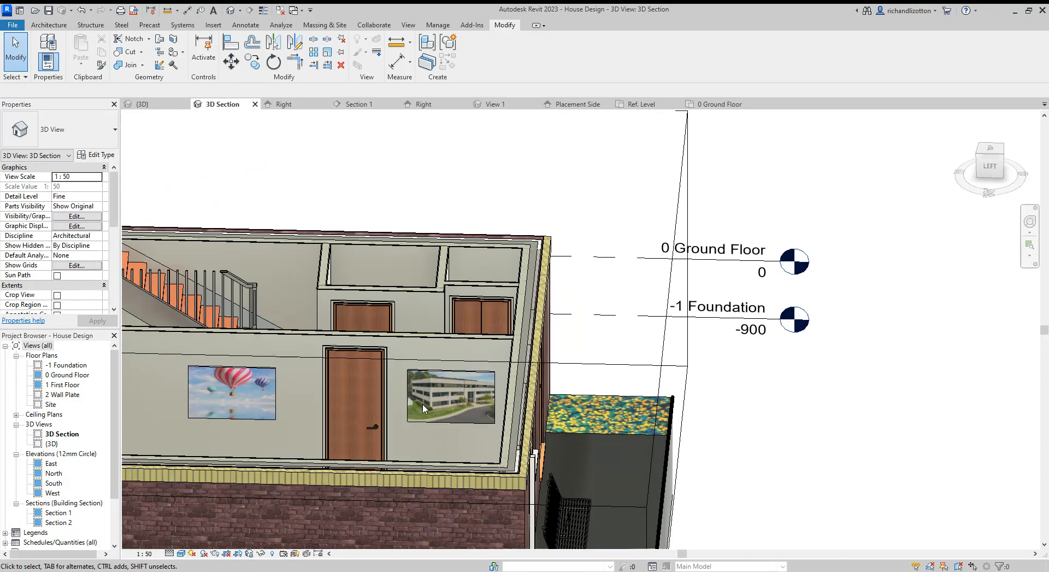
pyautogui.moveTo(440, 431)
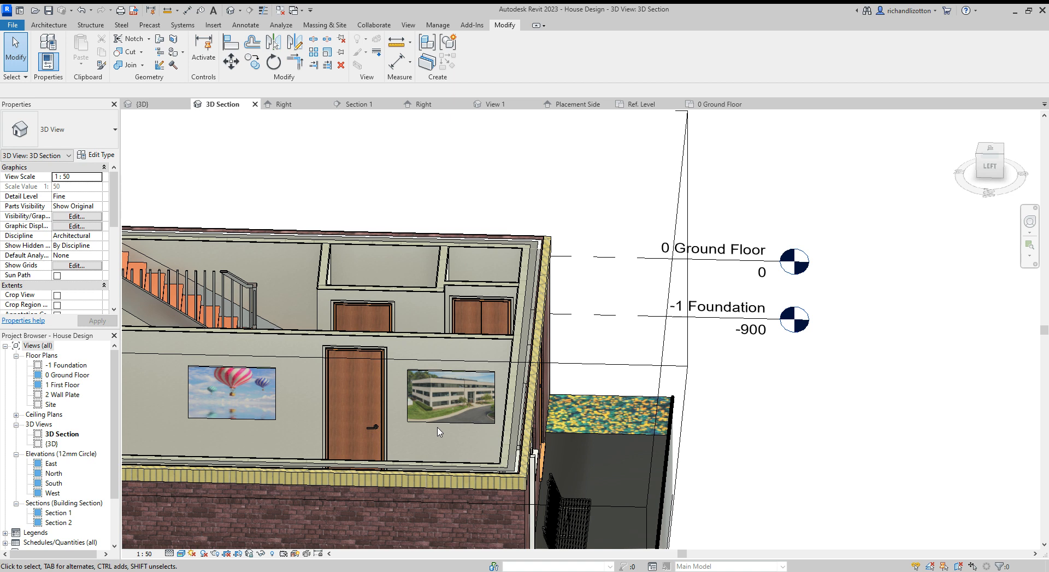
pyautogui.moveTo(459, 393)
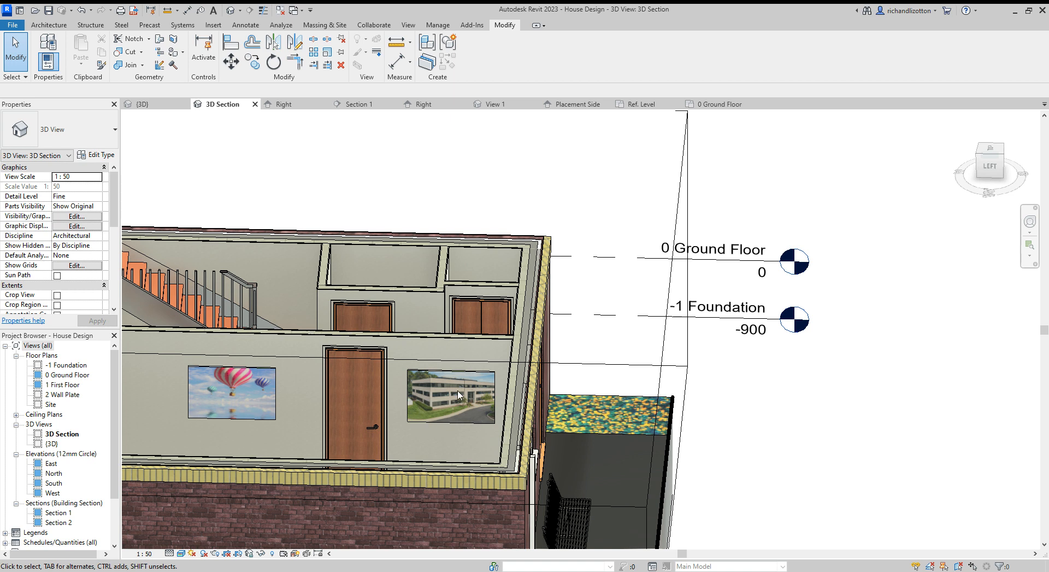